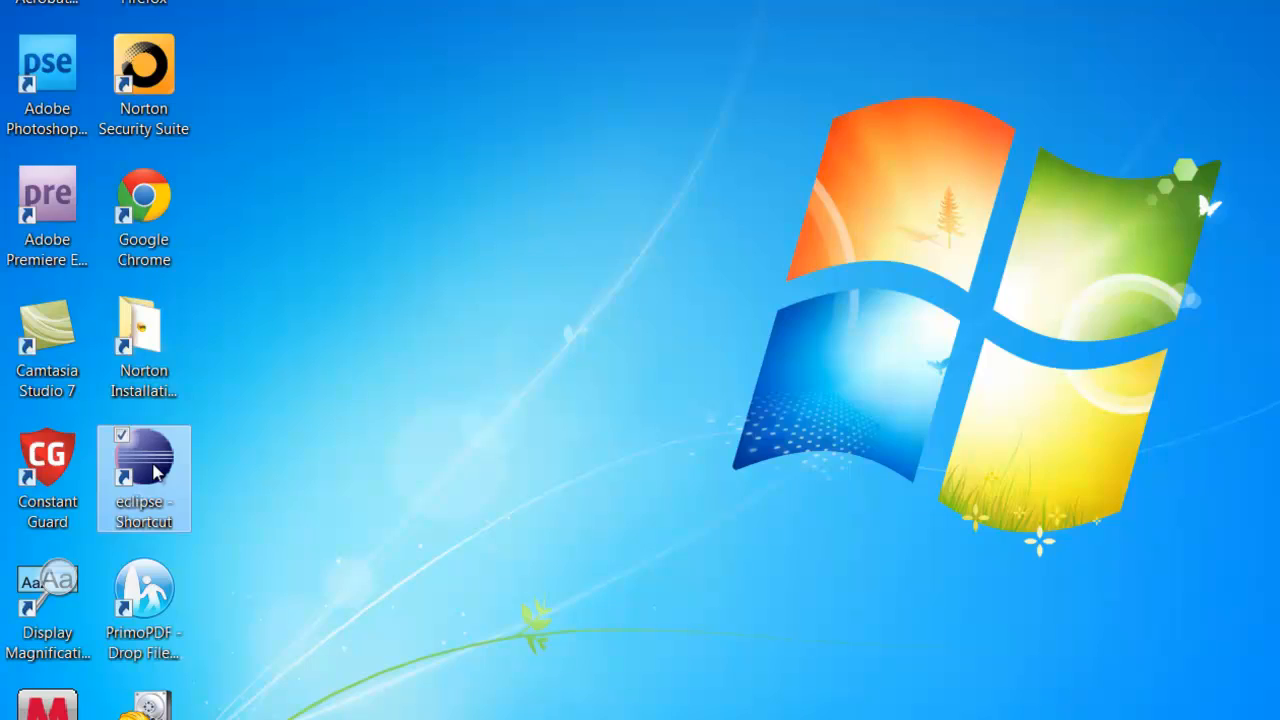
# Step: Launch Eclipse and browse to C:\LearnJava as the workspace folder
pyautogui.doubleClick(144, 470)
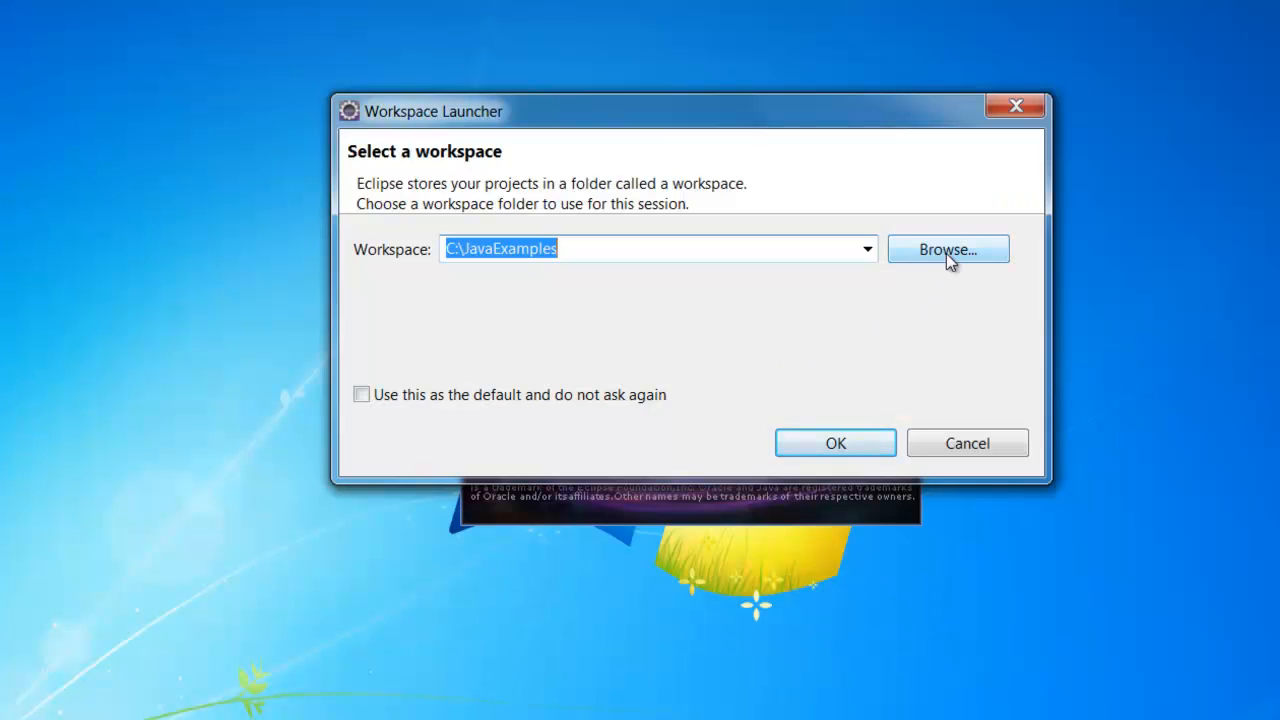
pyautogui.click(946, 248)
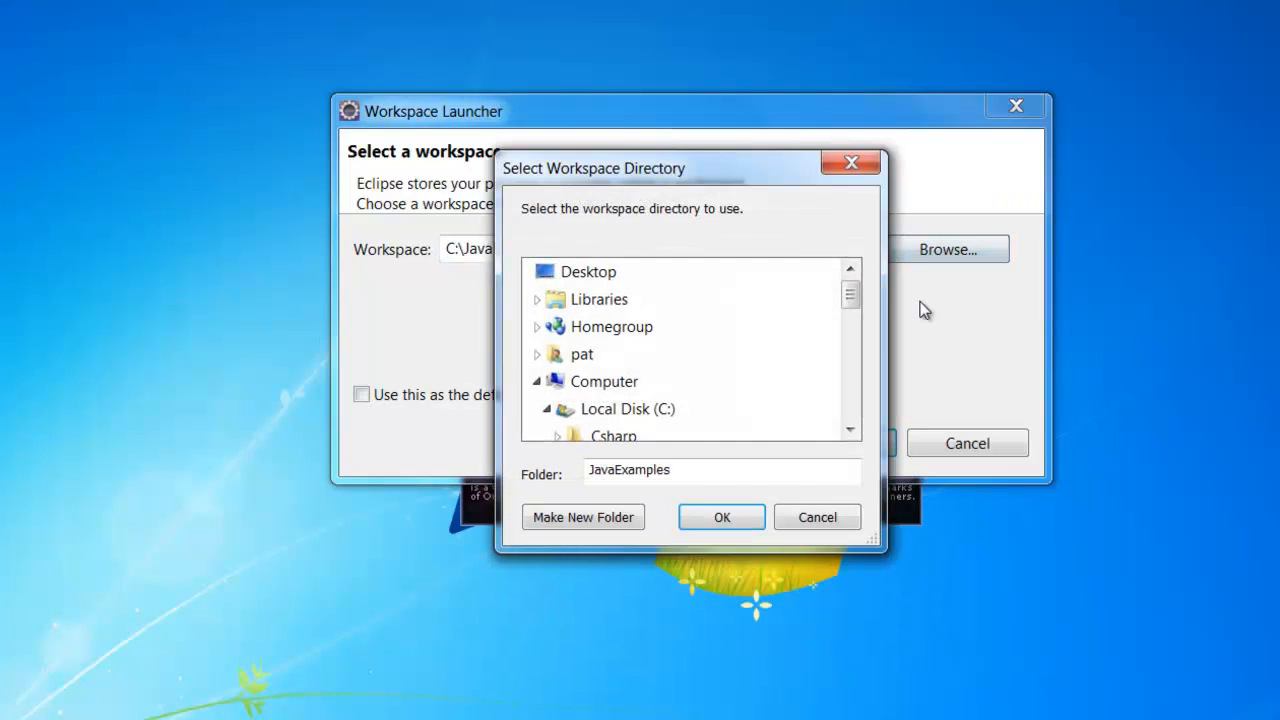
pyautogui.click(628, 408)
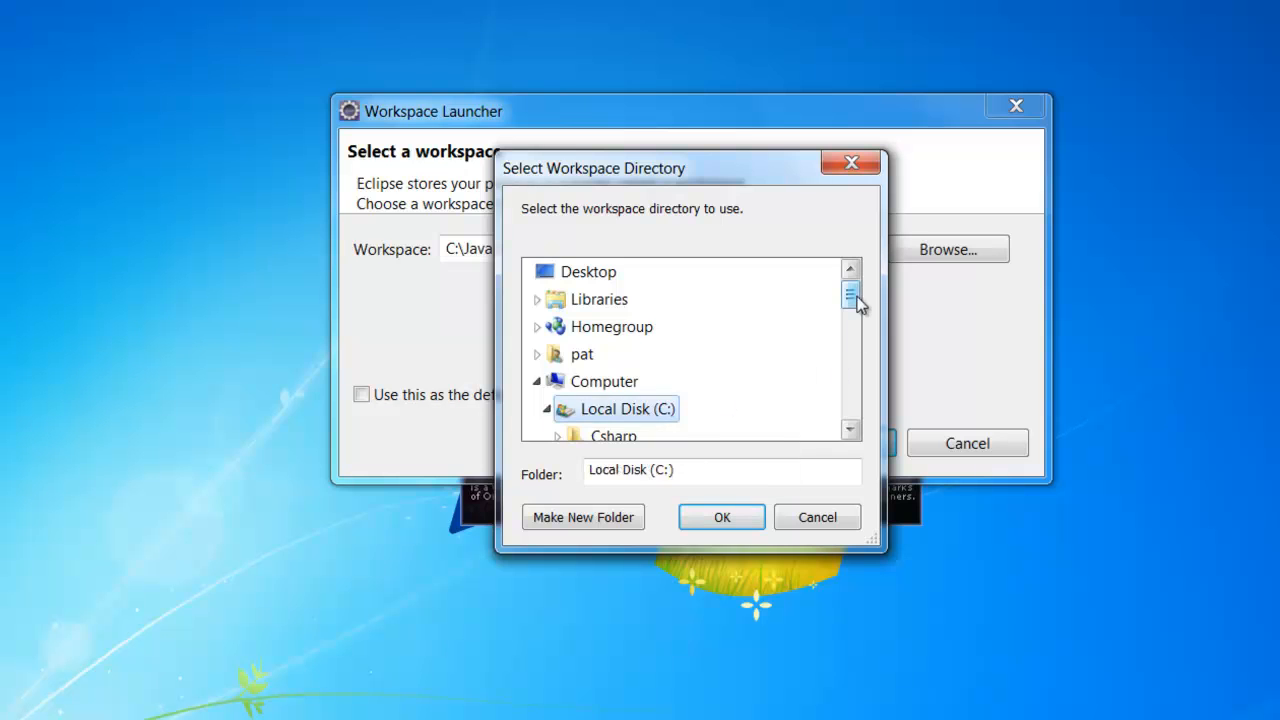
pyautogui.scroll(-3)
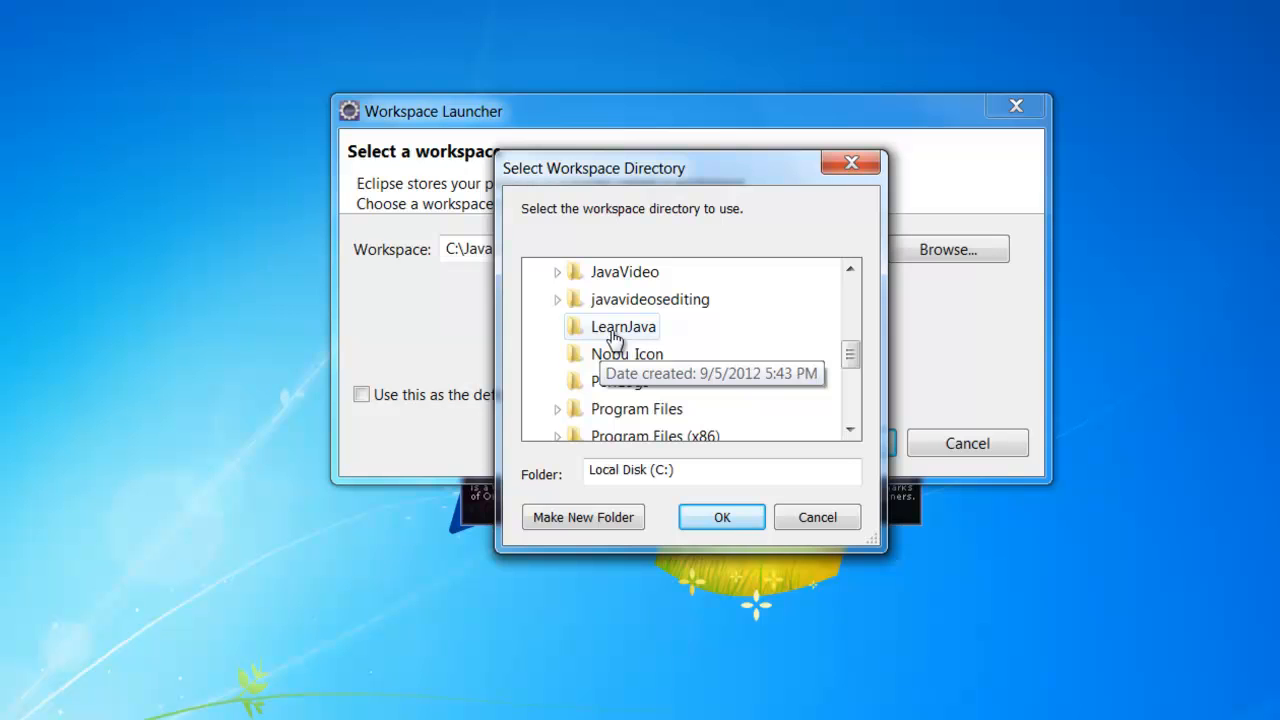
pyautogui.click(624, 326)
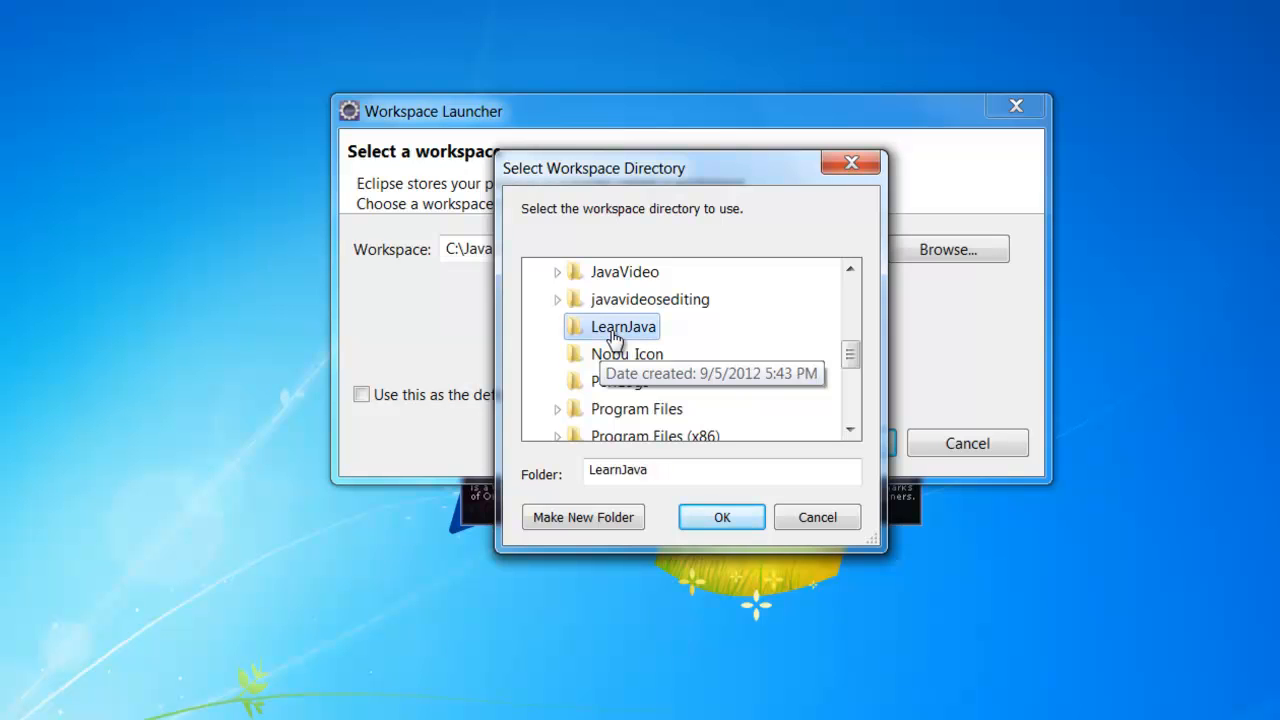
pyautogui.moveTo(738, 456)
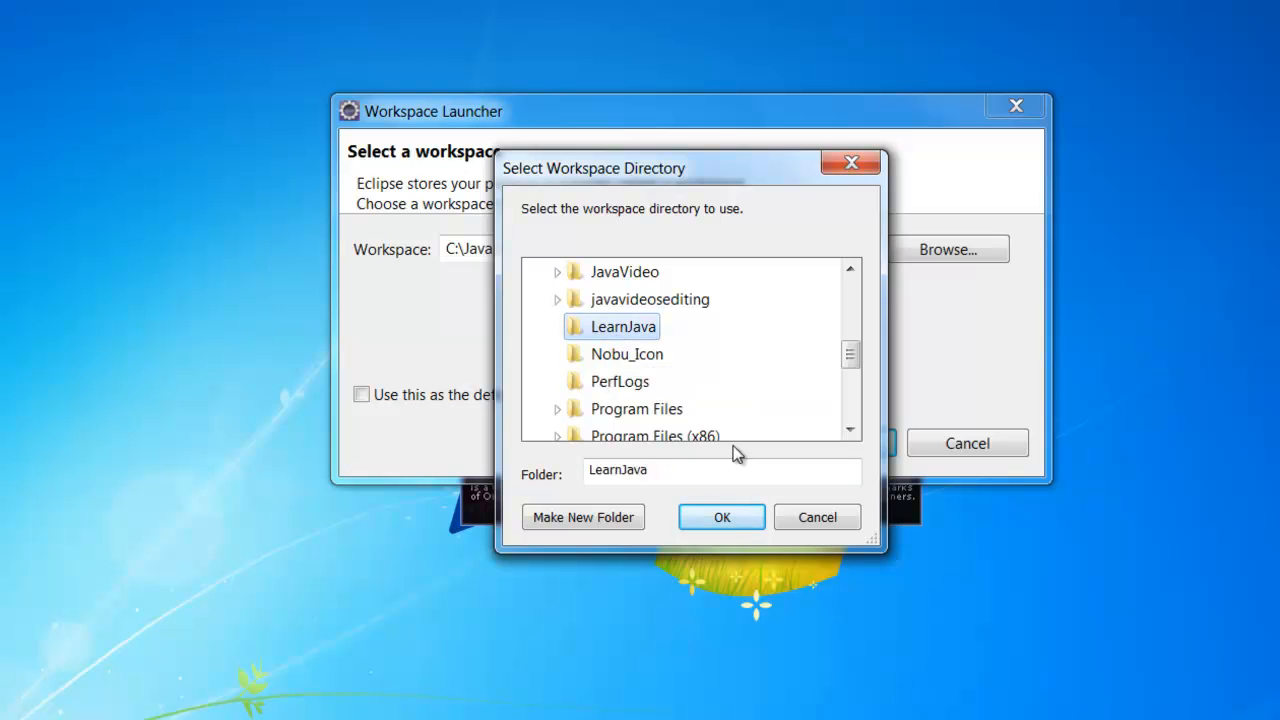
pyautogui.click(720, 516)
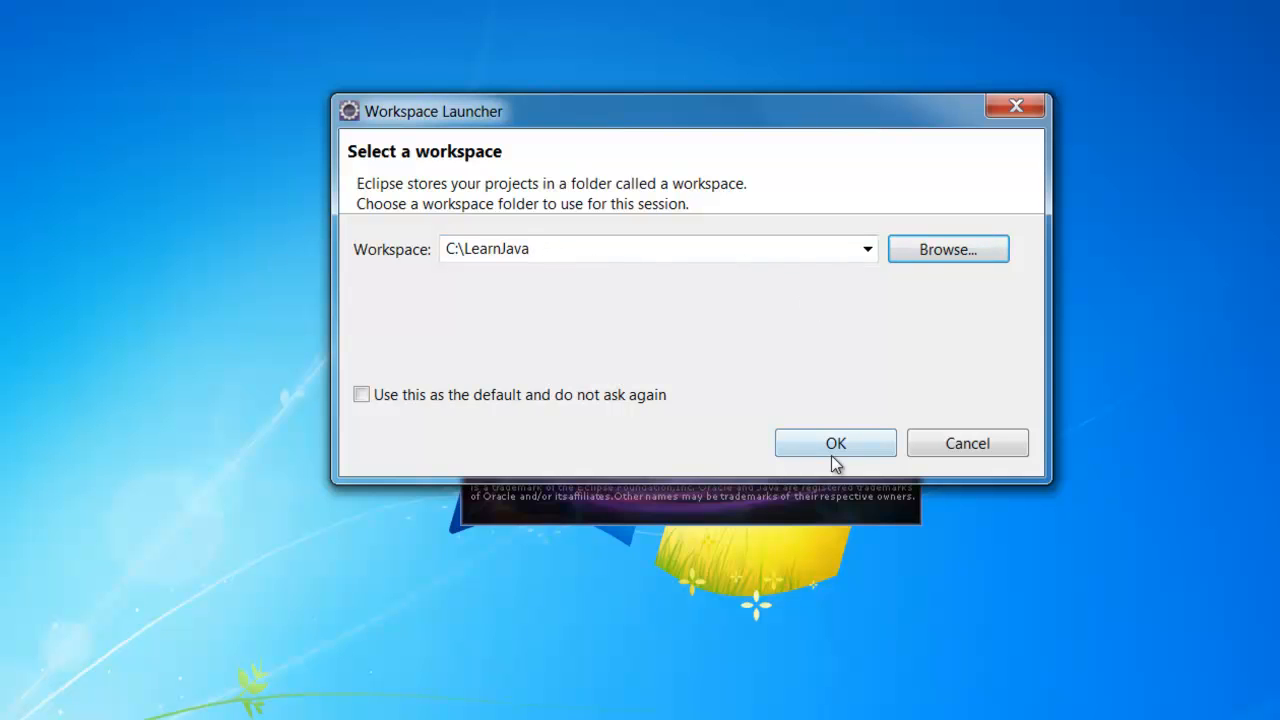
# Step: Start Eclipse in the LearnJava workspace and begin a new project of type Java Project
pyautogui.click(836, 444)
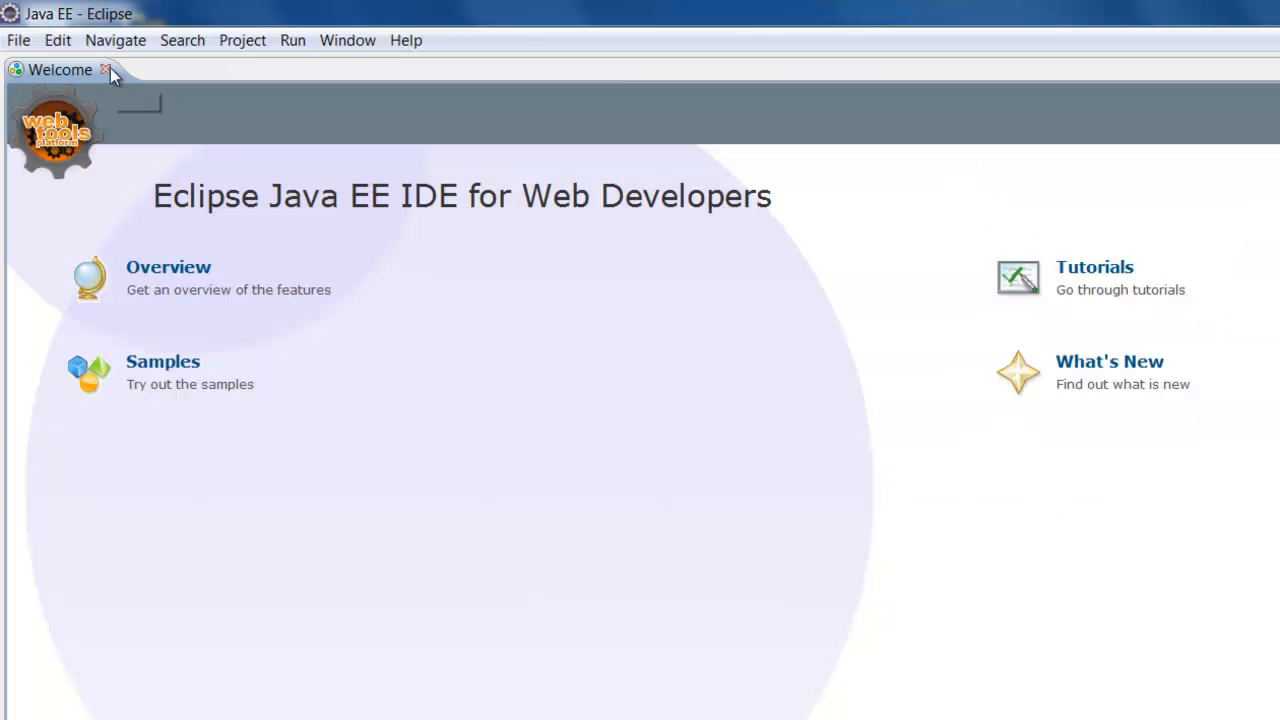
pyautogui.click(104, 68)
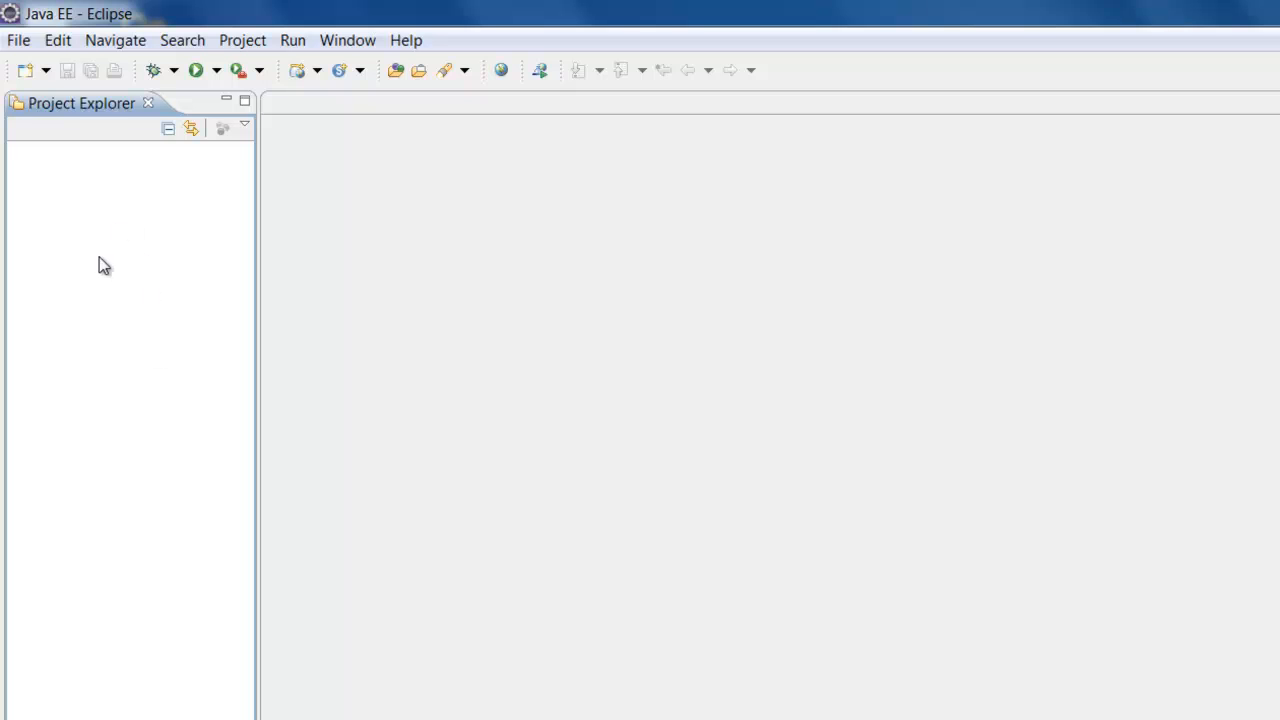
pyautogui.moveTo(82, 280)
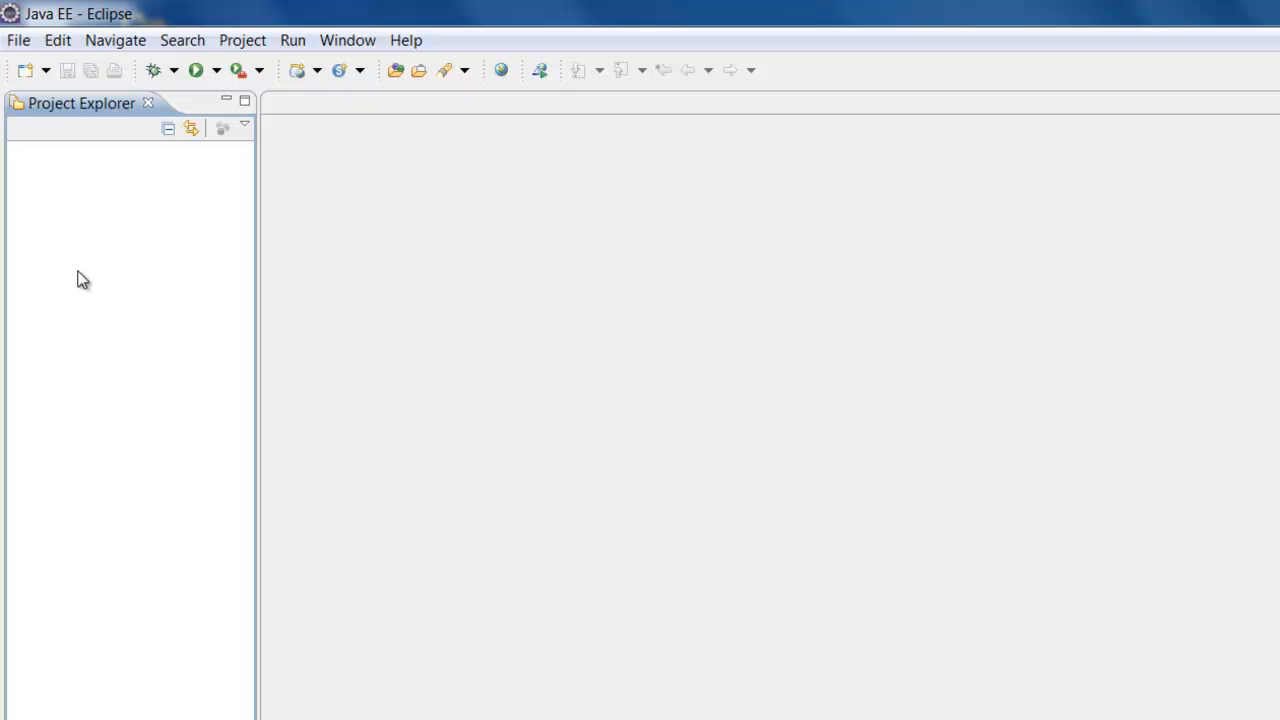
pyautogui.click(18, 40)
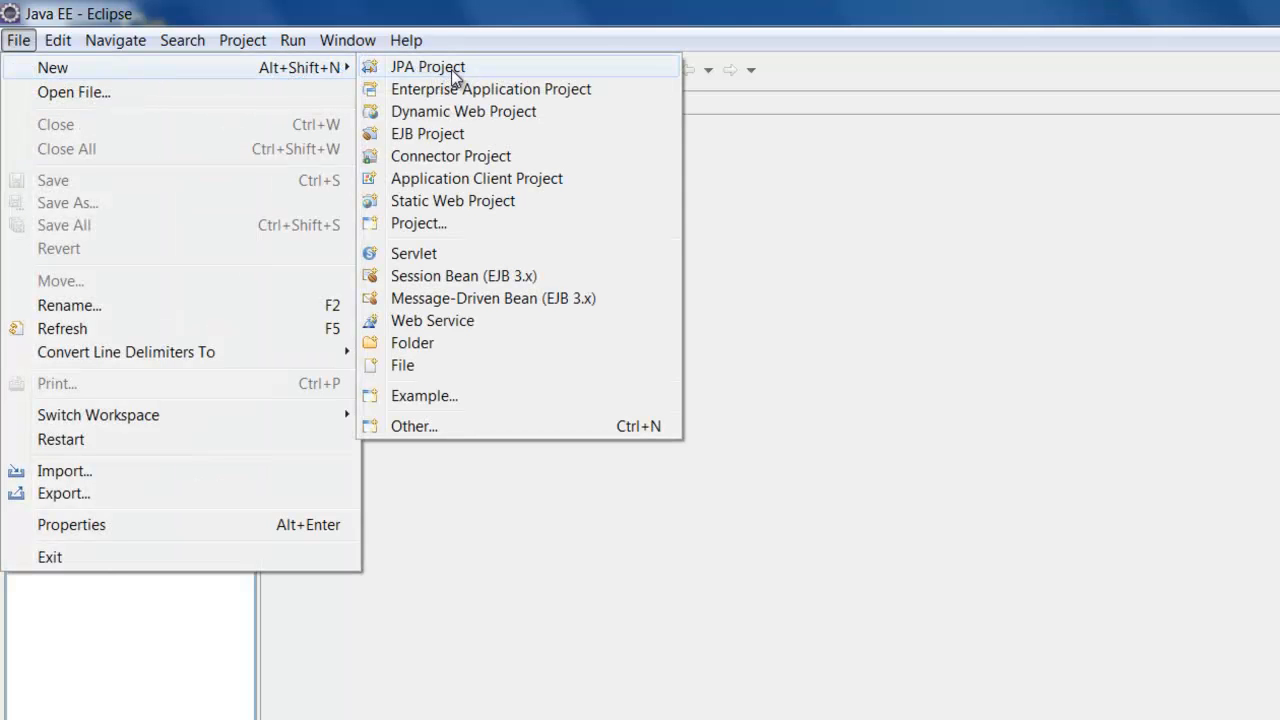
pyautogui.moveTo(464, 224)
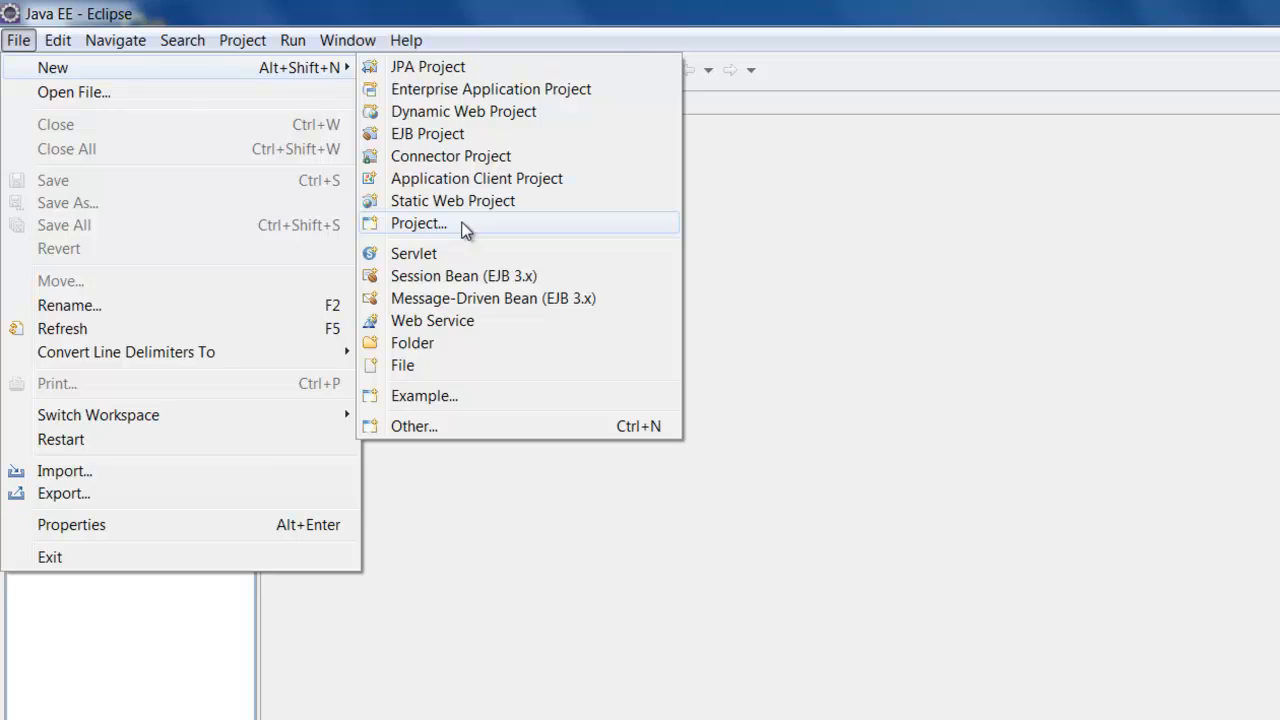
pyautogui.click(416, 224)
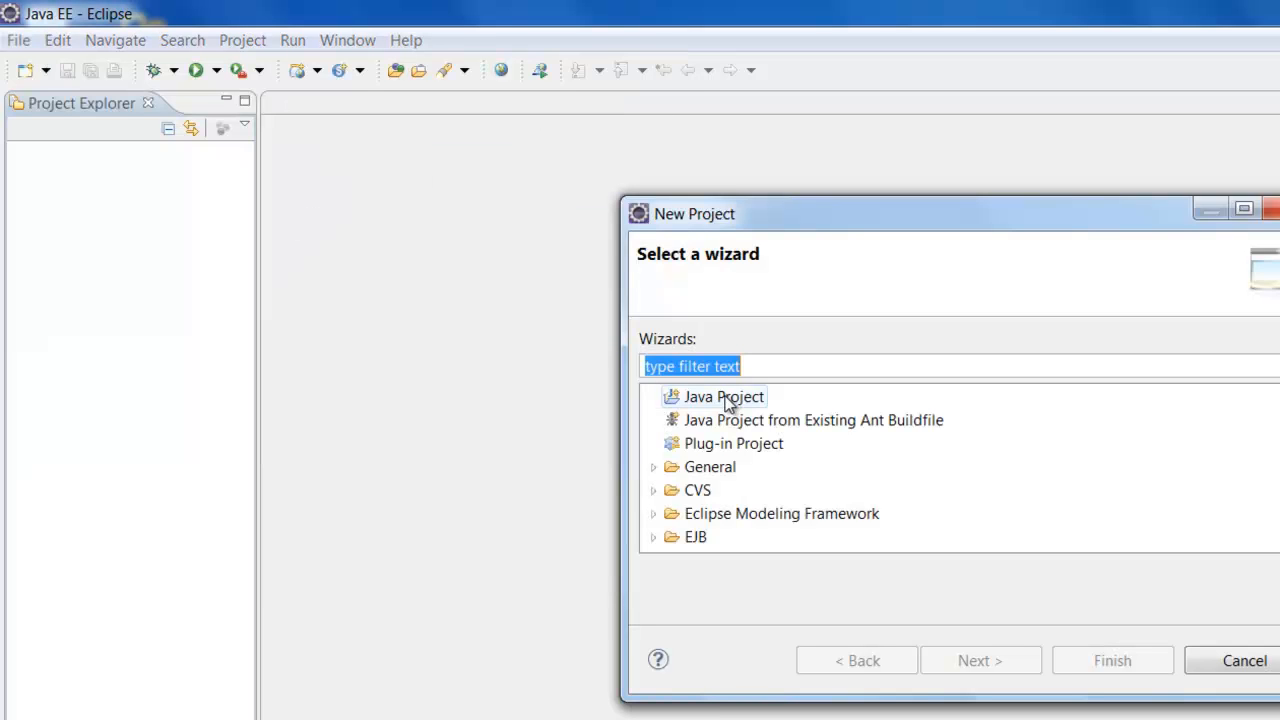
pyautogui.click(724, 396)
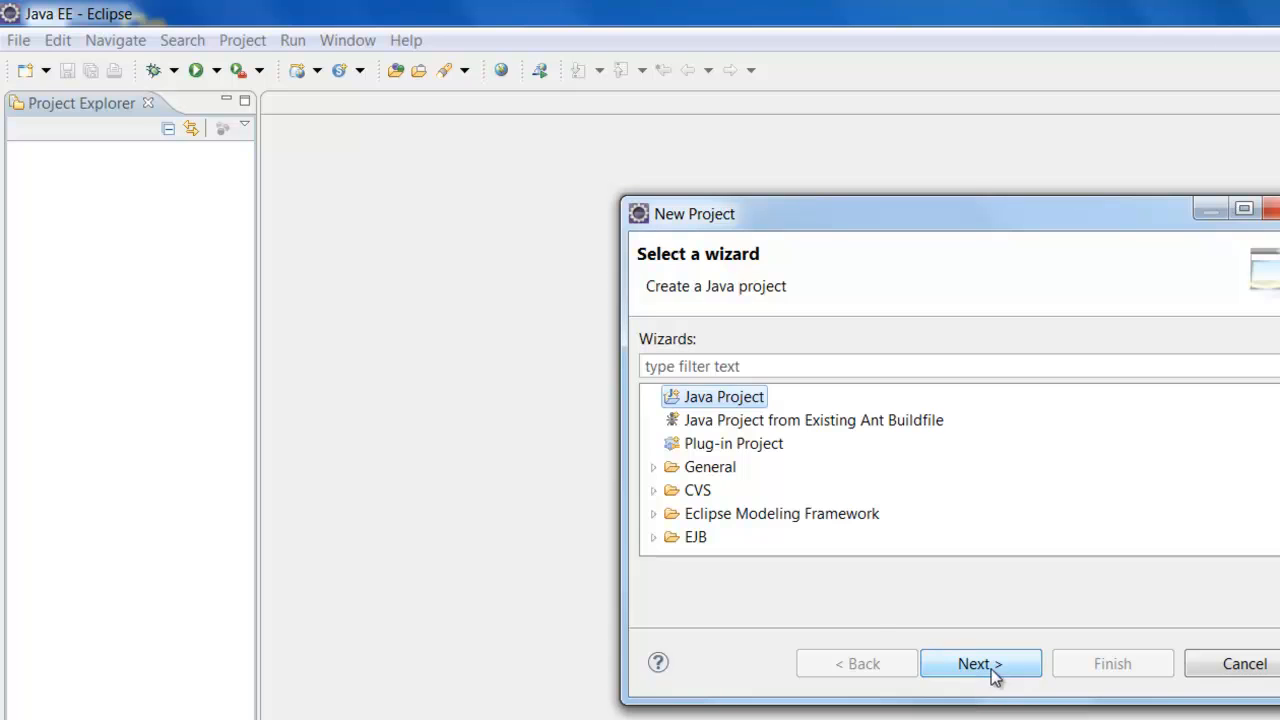
# Step: Create the Java project FirstProject and switch to the Java perspective
pyautogui.click(980, 664)
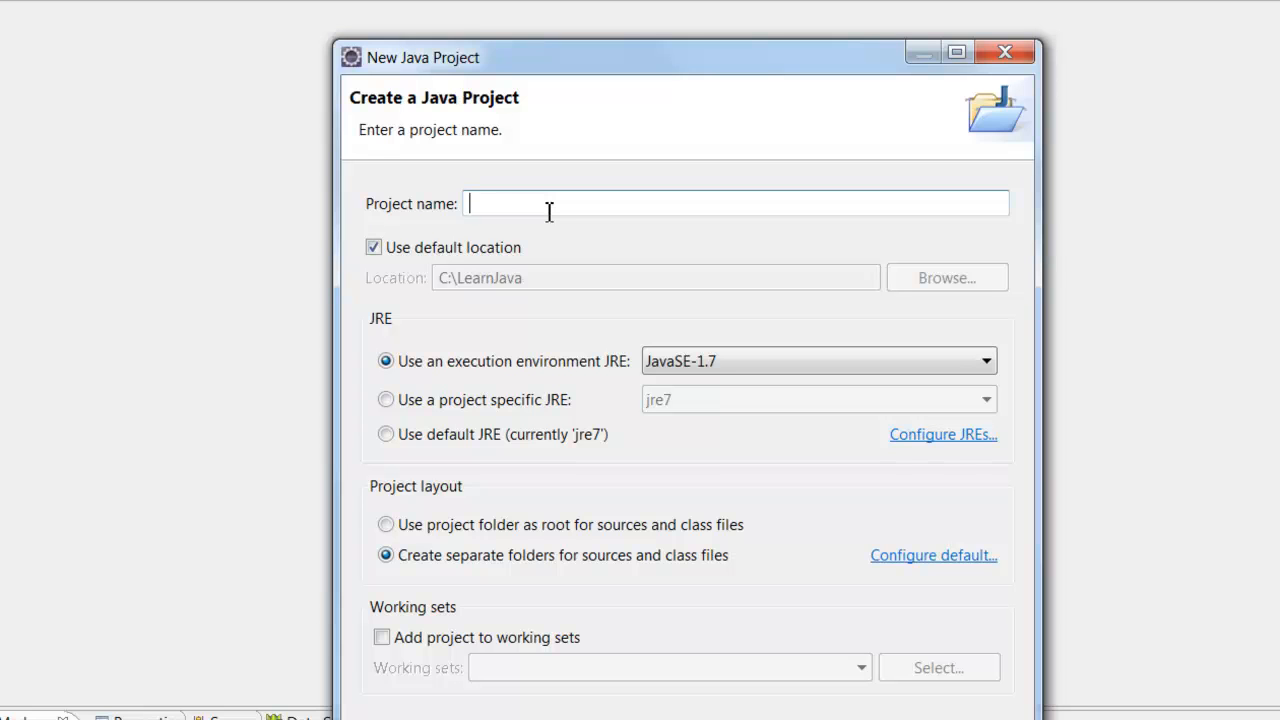
pyautogui.write('FirstProject')
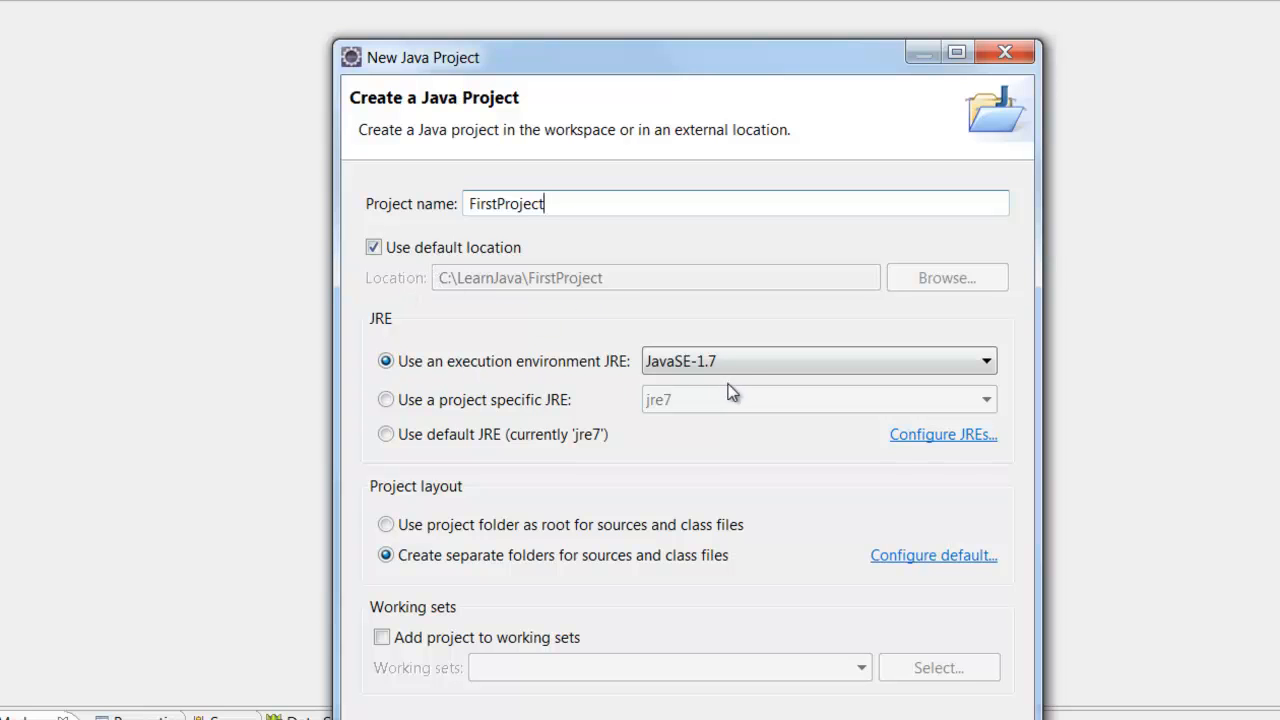
pyautogui.click(816, 360)
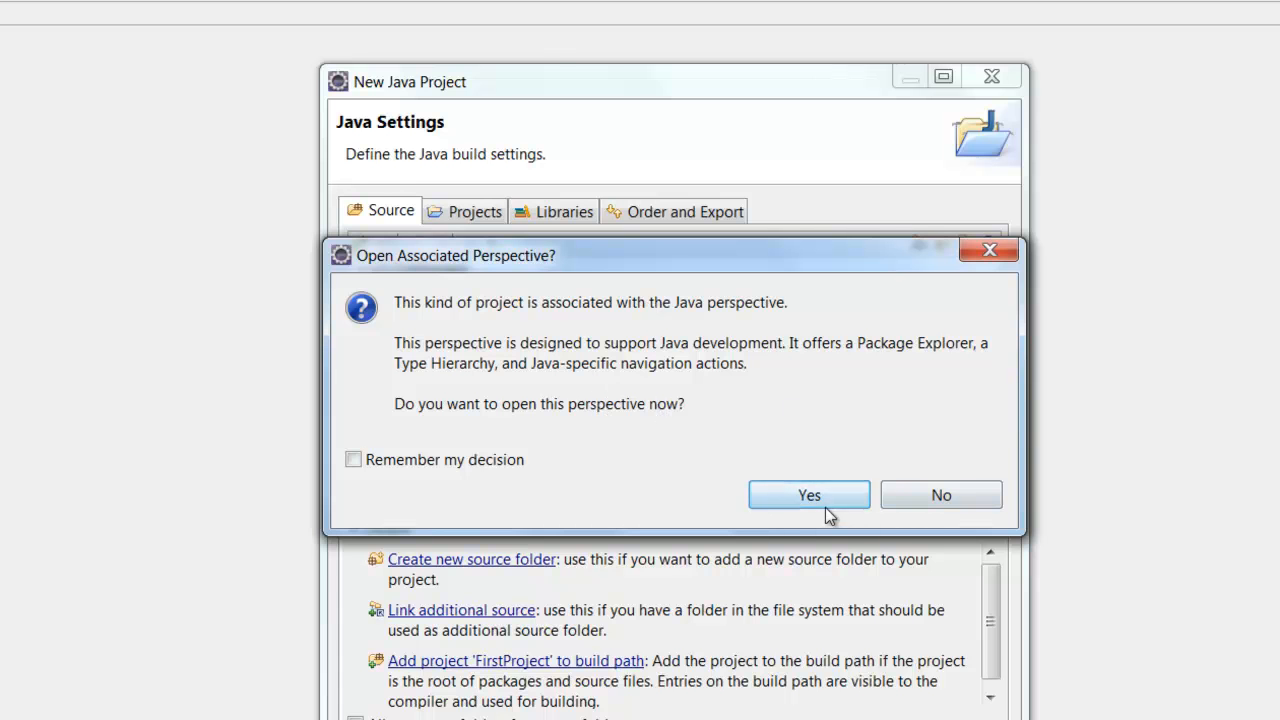
pyautogui.click(808, 496)
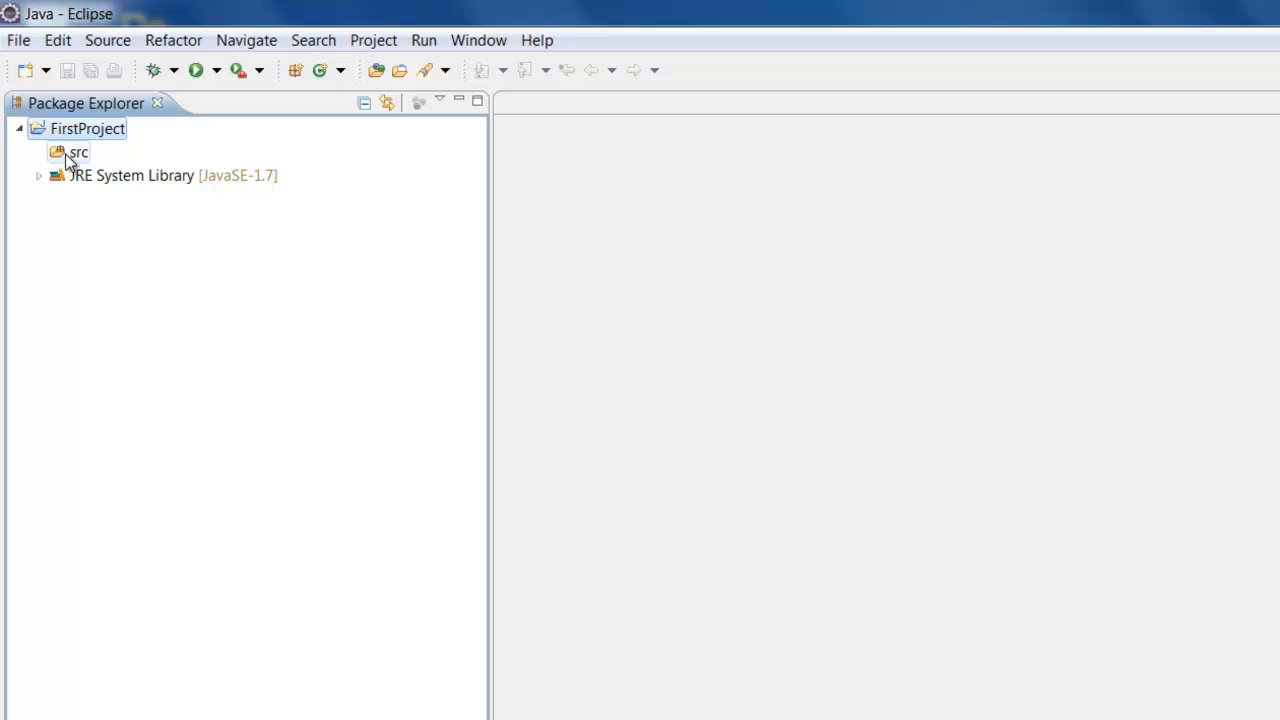
# Step: Add a package named day1.examples to FirstProject's src folder
pyautogui.click(78, 152)
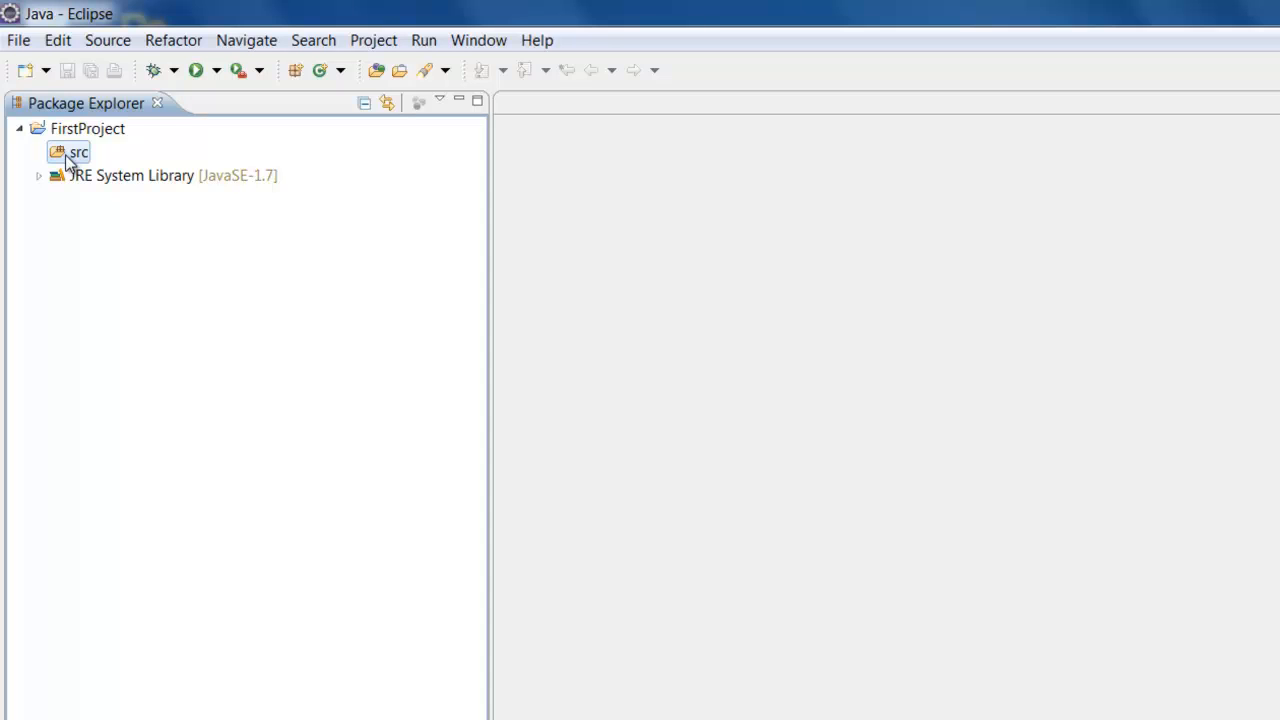
pyautogui.rightClick(78, 152)
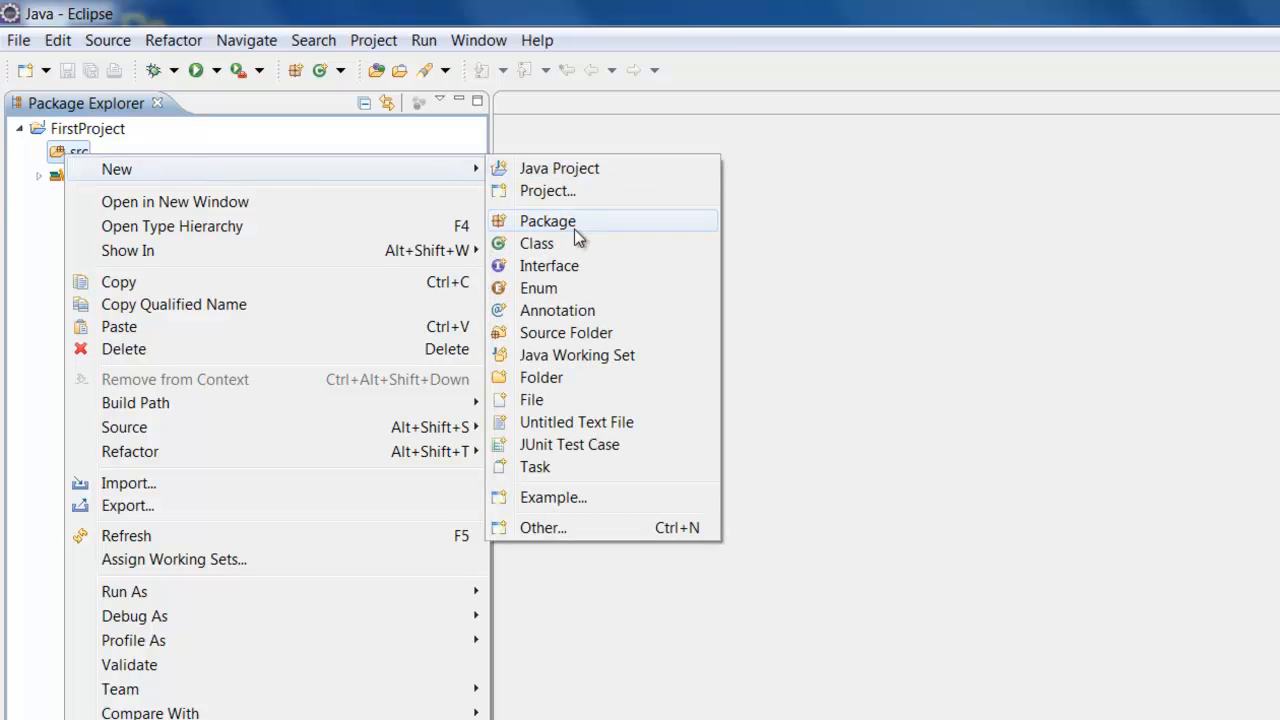
pyautogui.click(548, 220)
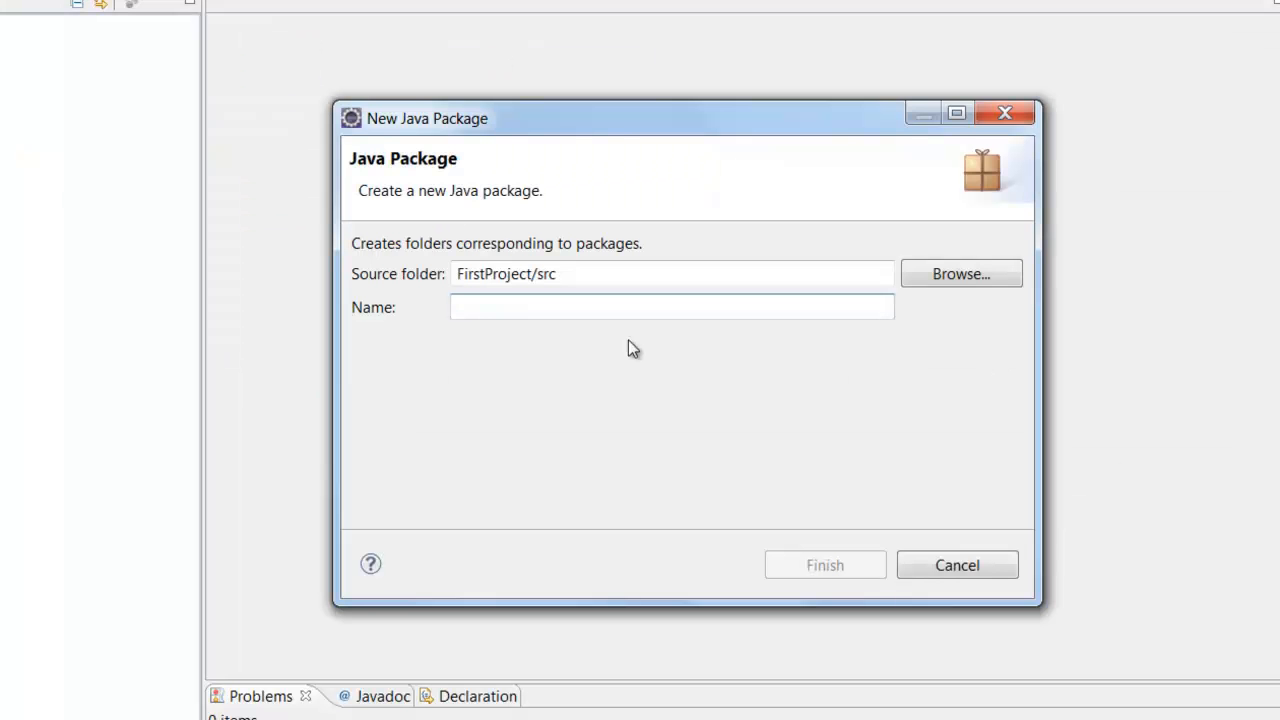
pyautogui.write('day1.examples')
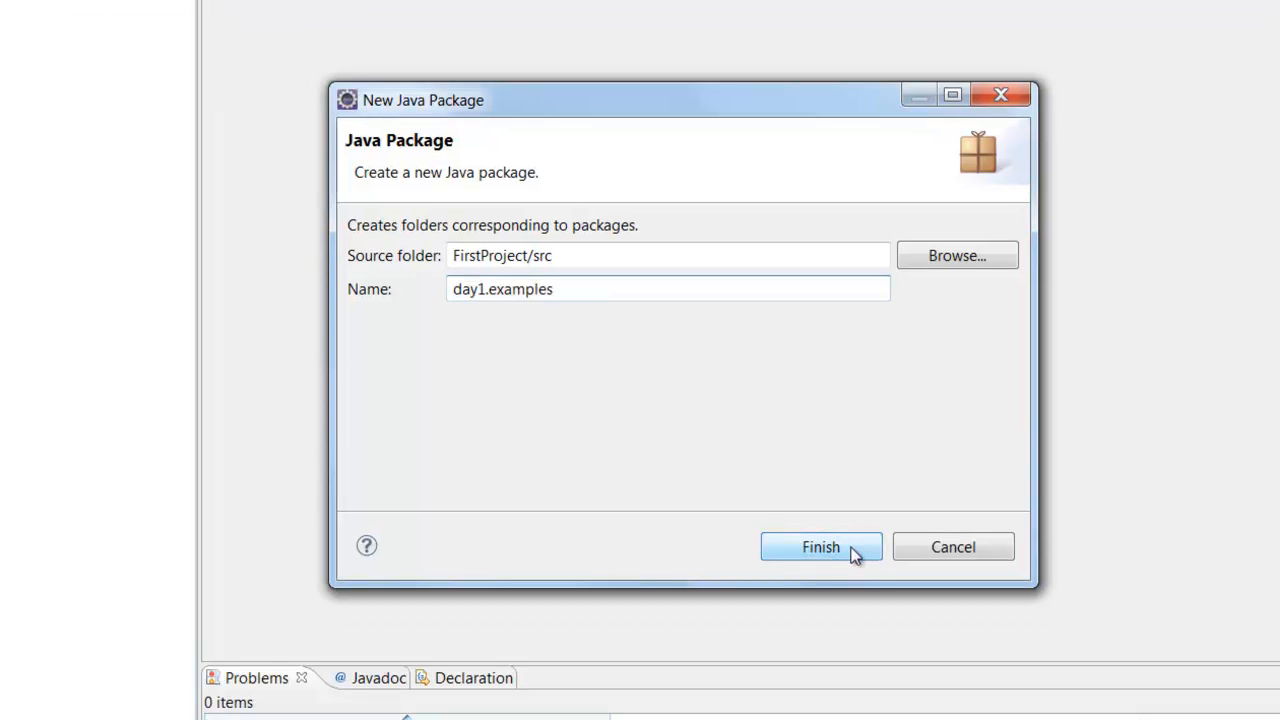
pyautogui.click(820, 548)
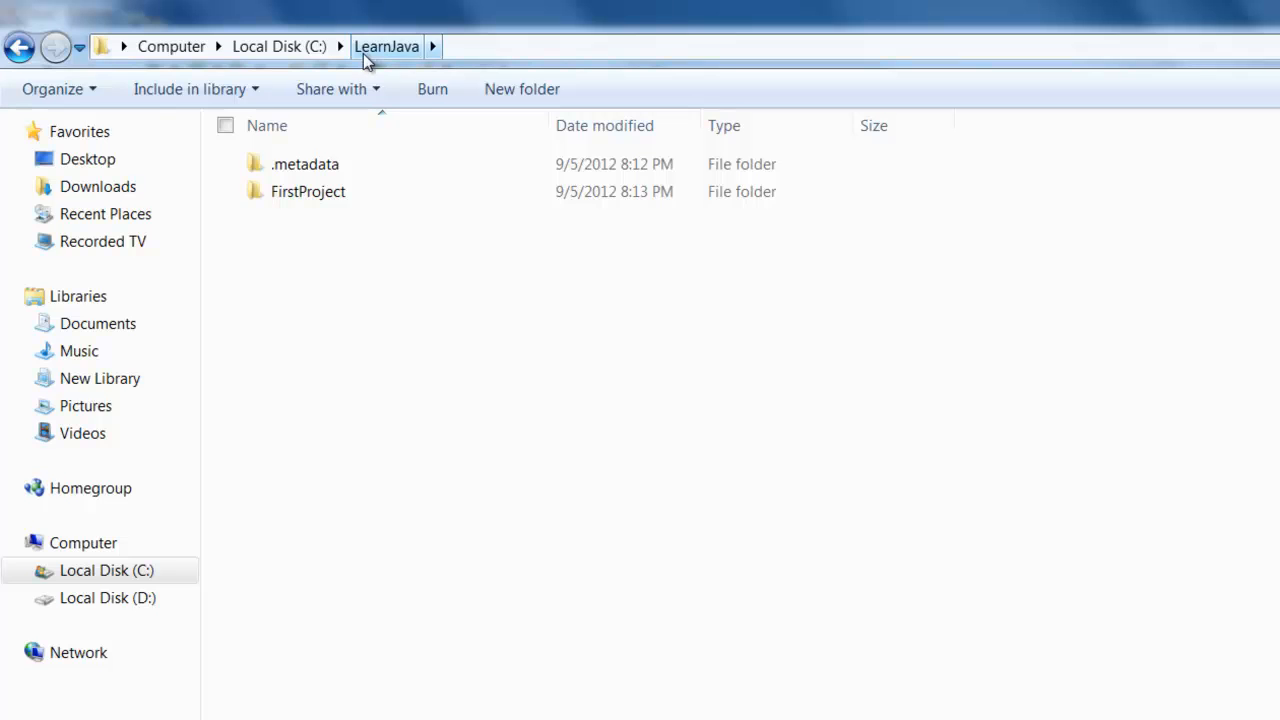
# Step: Browse into FirstProject > src > day1 in Windows Explorer to see the examples subfolder
pyautogui.click(308, 192)
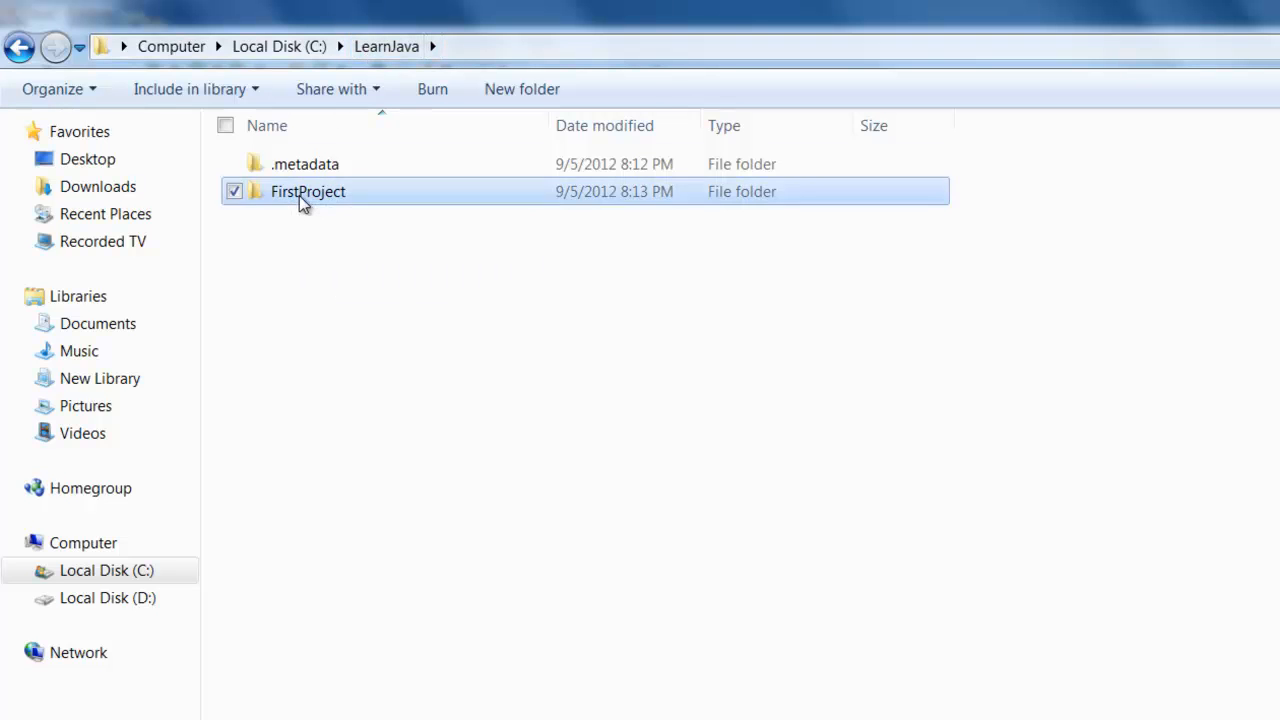
pyautogui.doubleClick(308, 192)
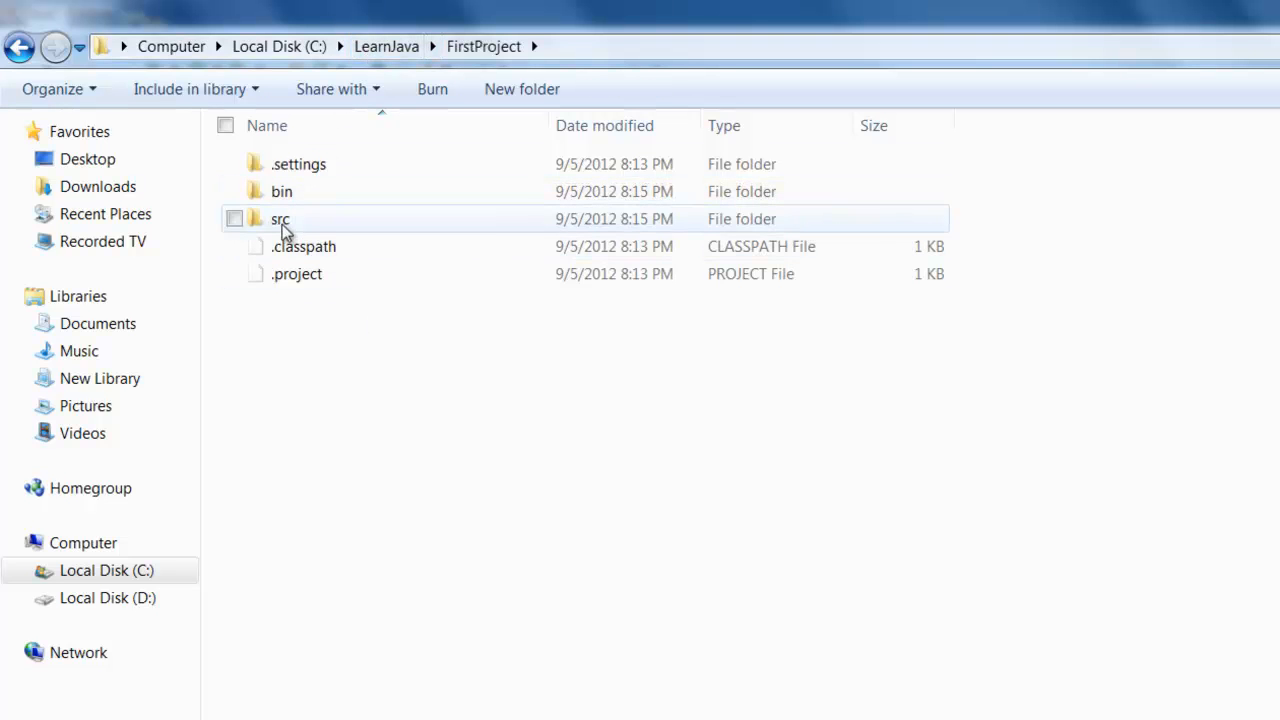
pyautogui.doubleClick(280, 218)
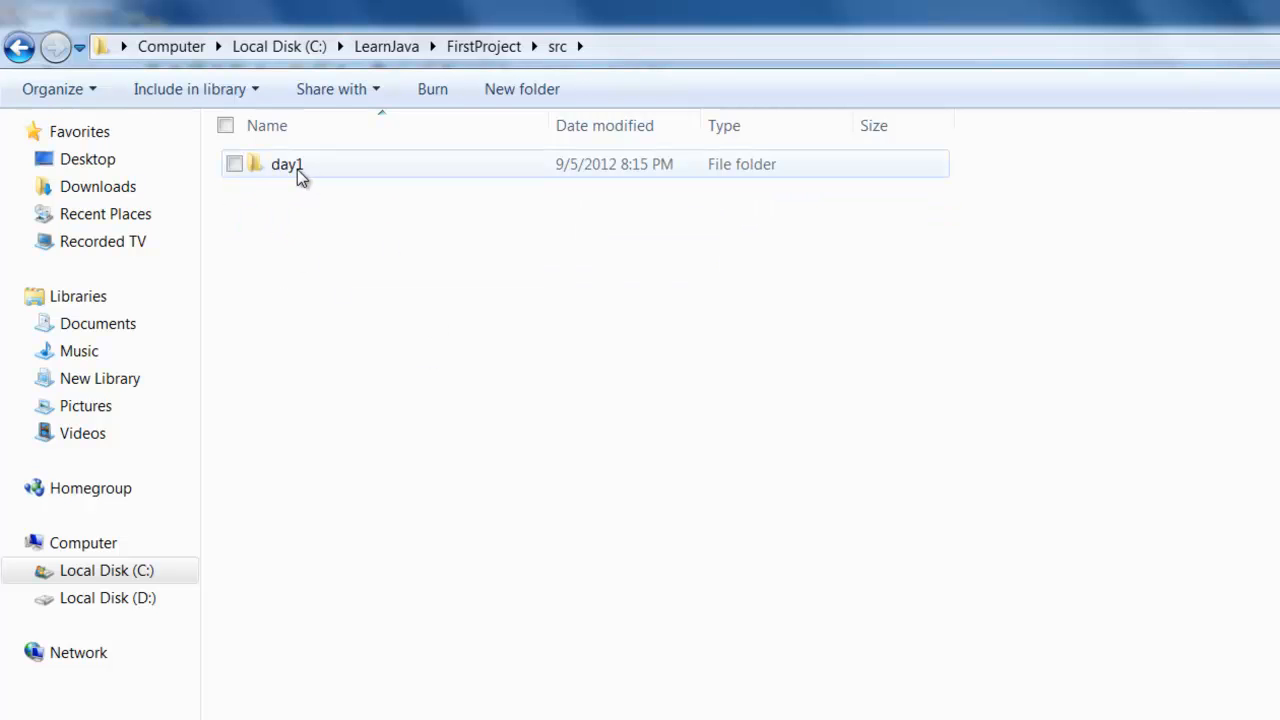
pyautogui.doubleClick(288, 164)
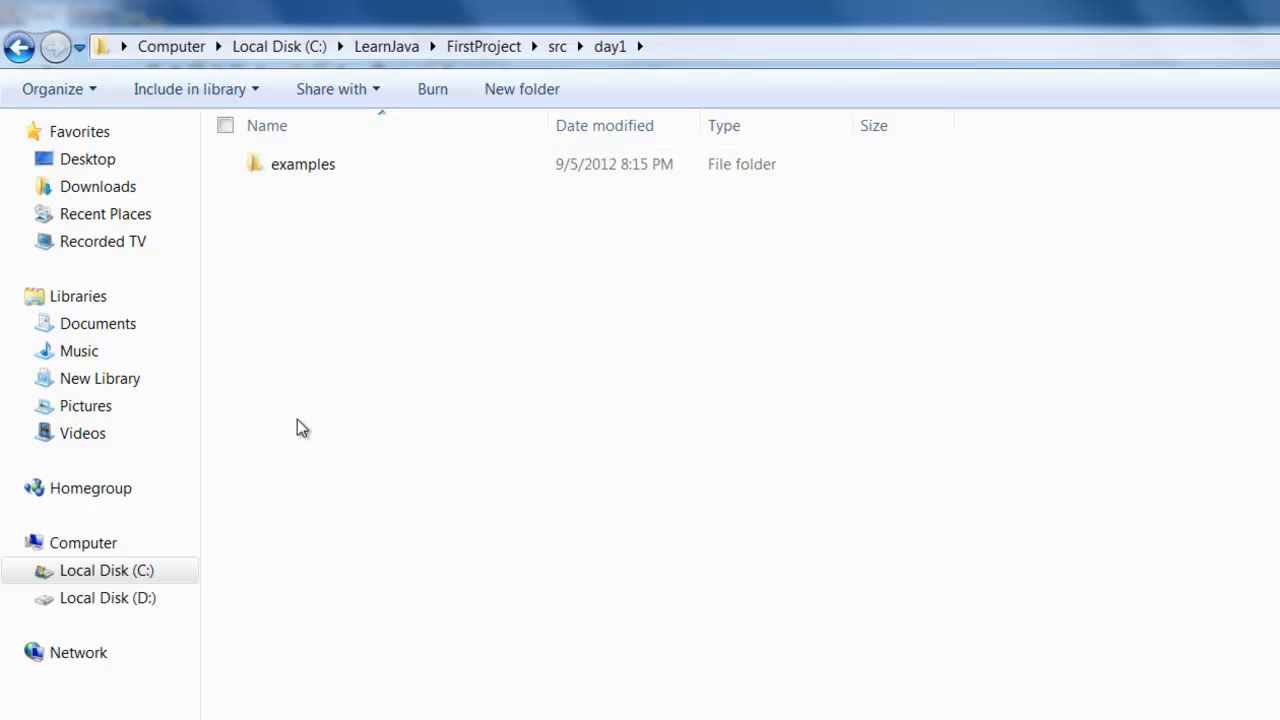
pyautogui.moveTo(388, 318)
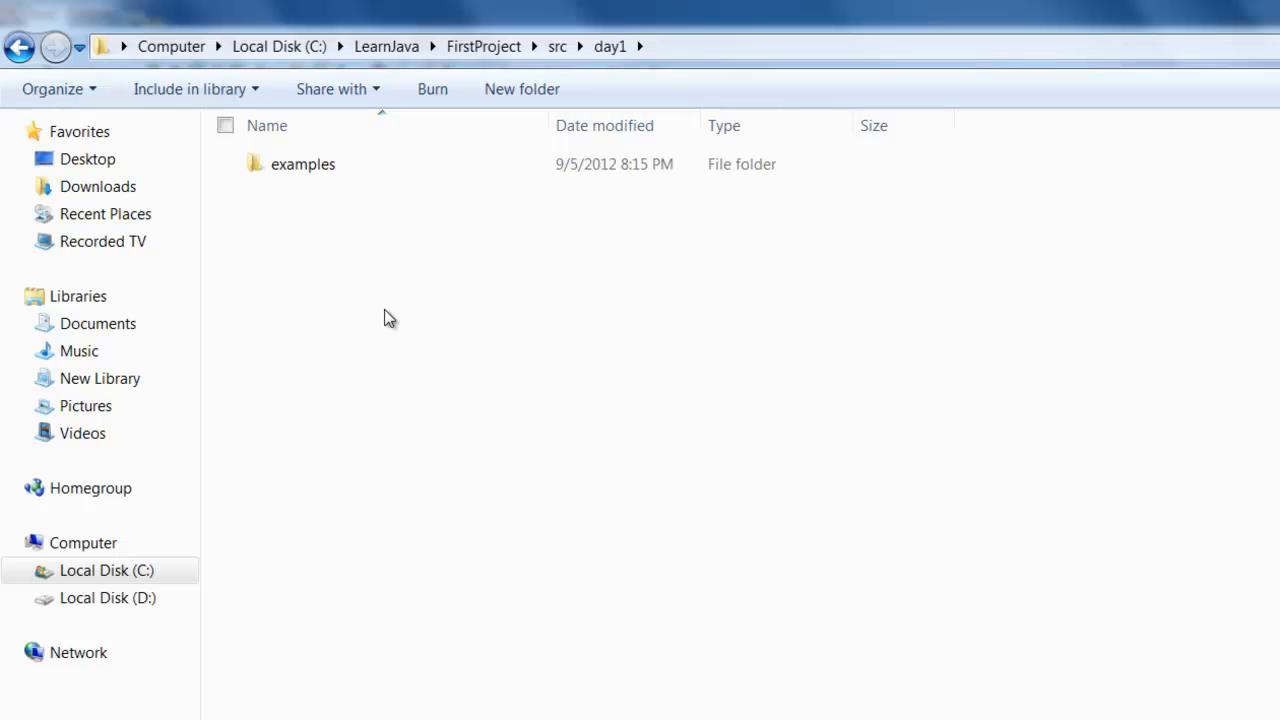
pyautogui.moveTo(488, 384)
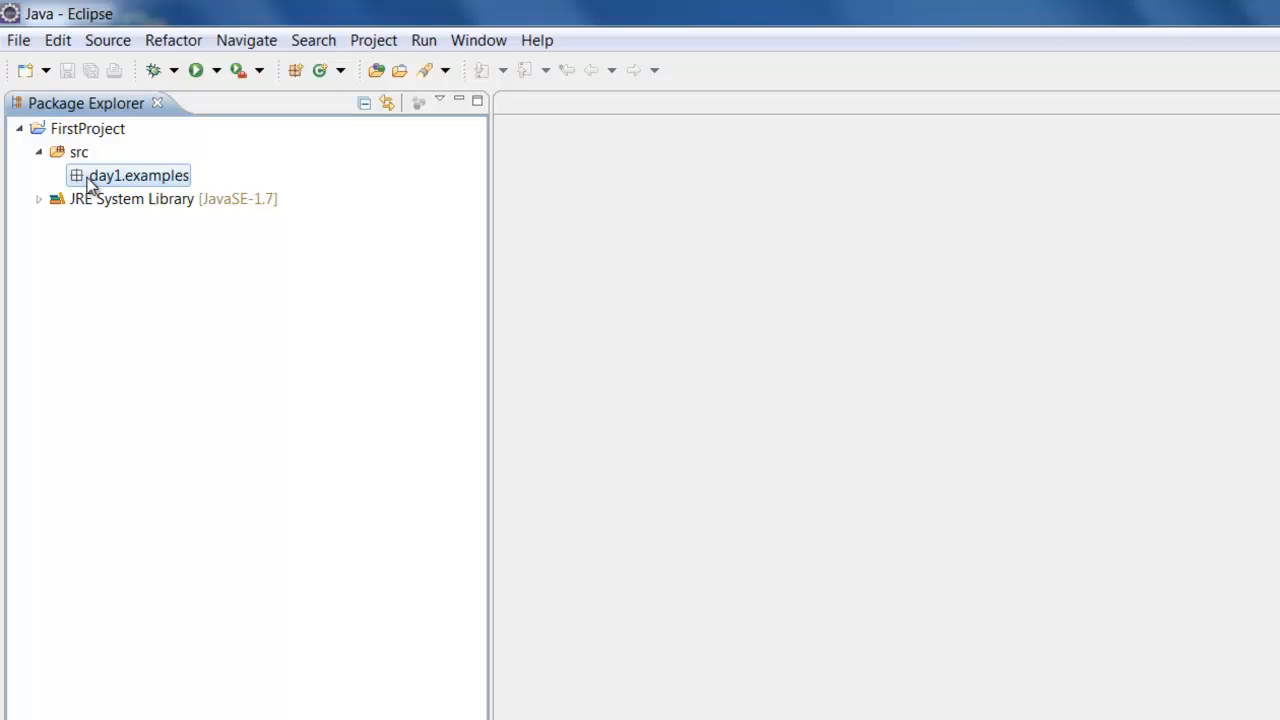
# Step: Start a new Java class from the day1.examples package's context menu
pyautogui.rightClick(138, 176)
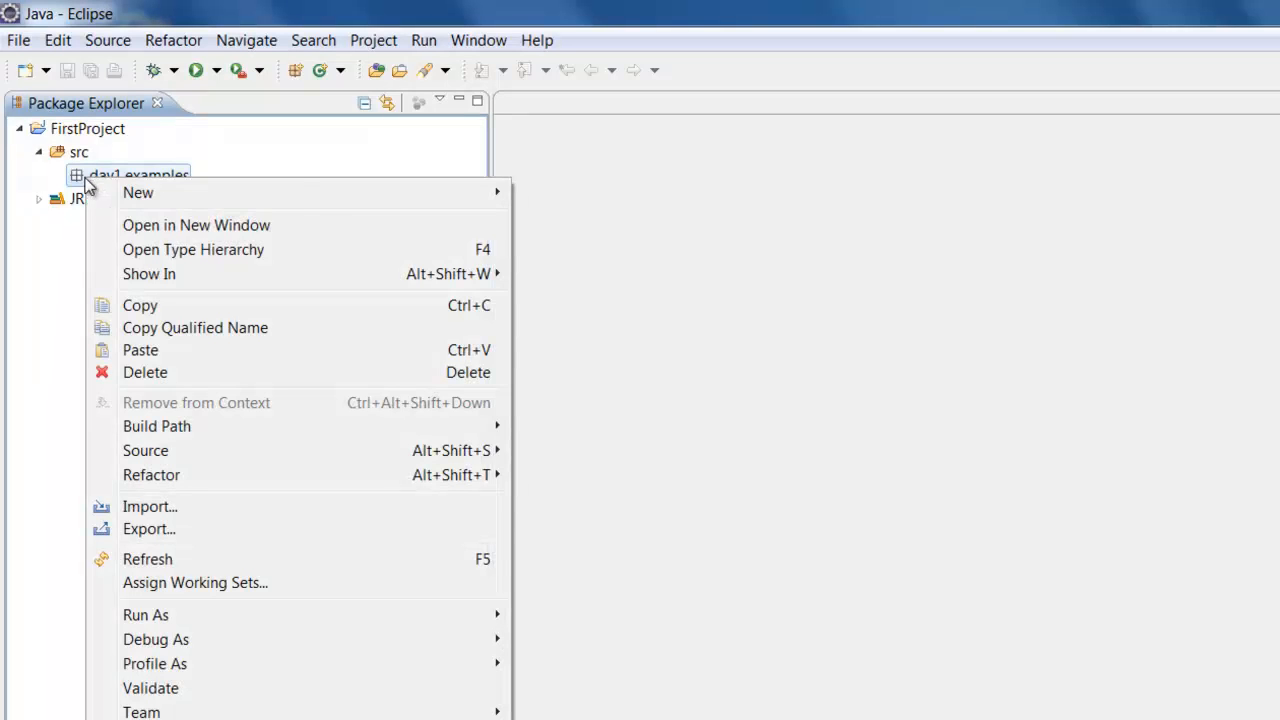
pyautogui.moveTo(138, 192)
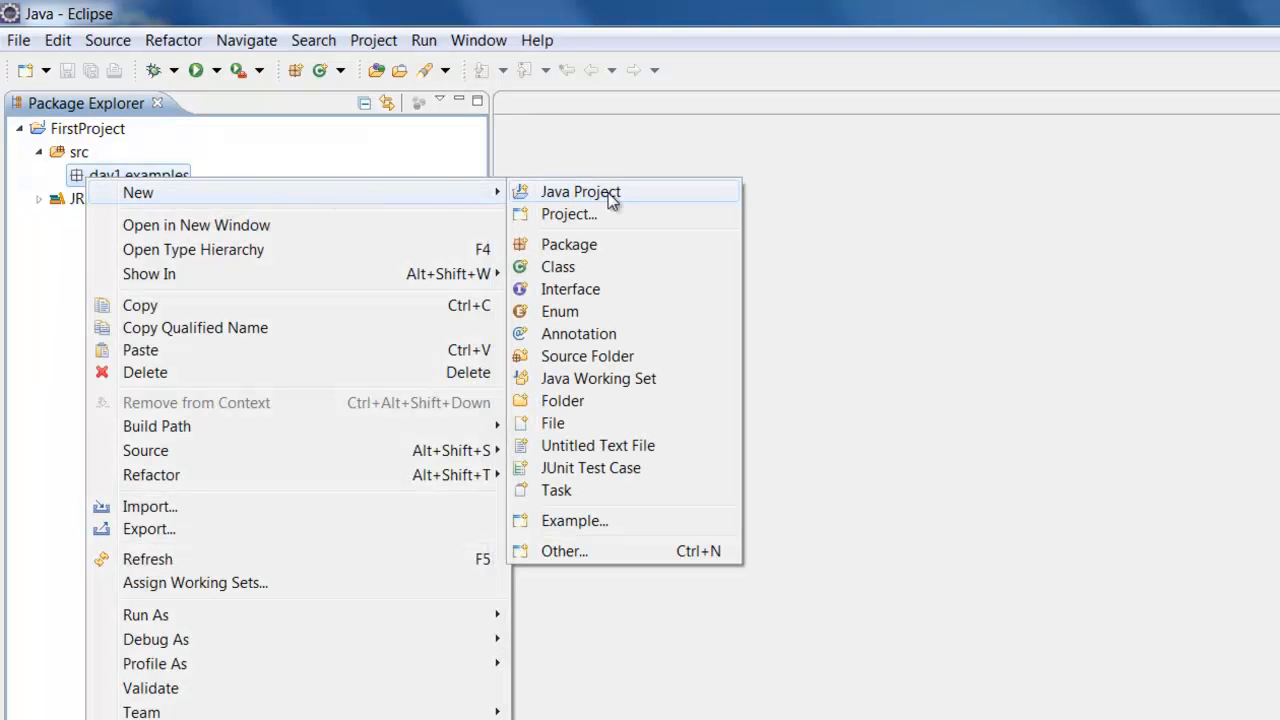
pyautogui.moveTo(596, 266)
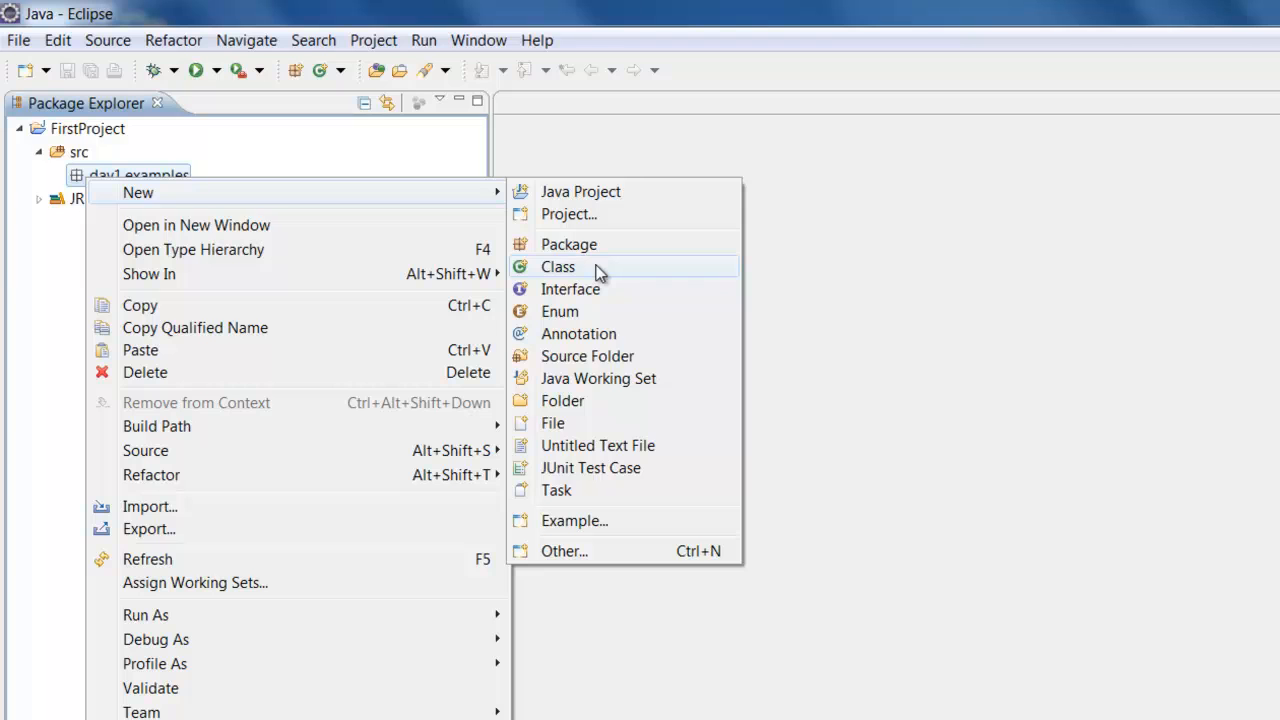
pyautogui.click(556, 266)
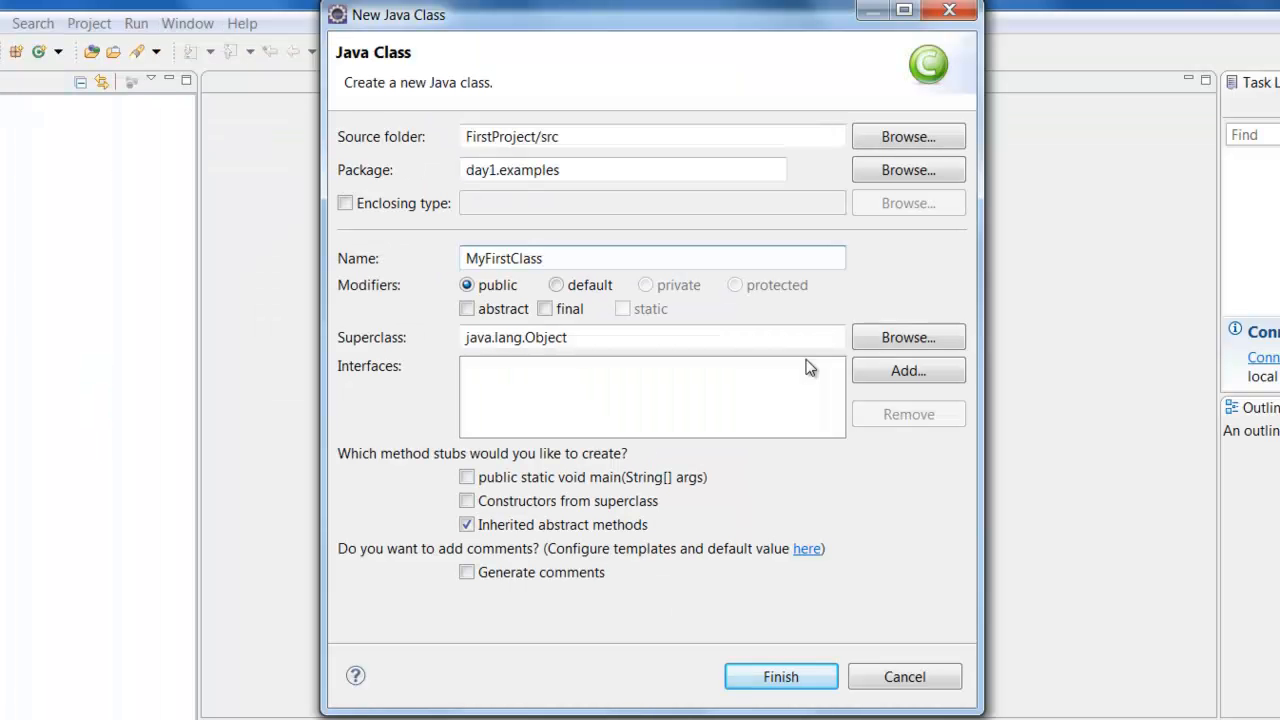
# Step: Create MyFirstClass in day1.examples with a generated main method stub
pyautogui.click(650, 258)
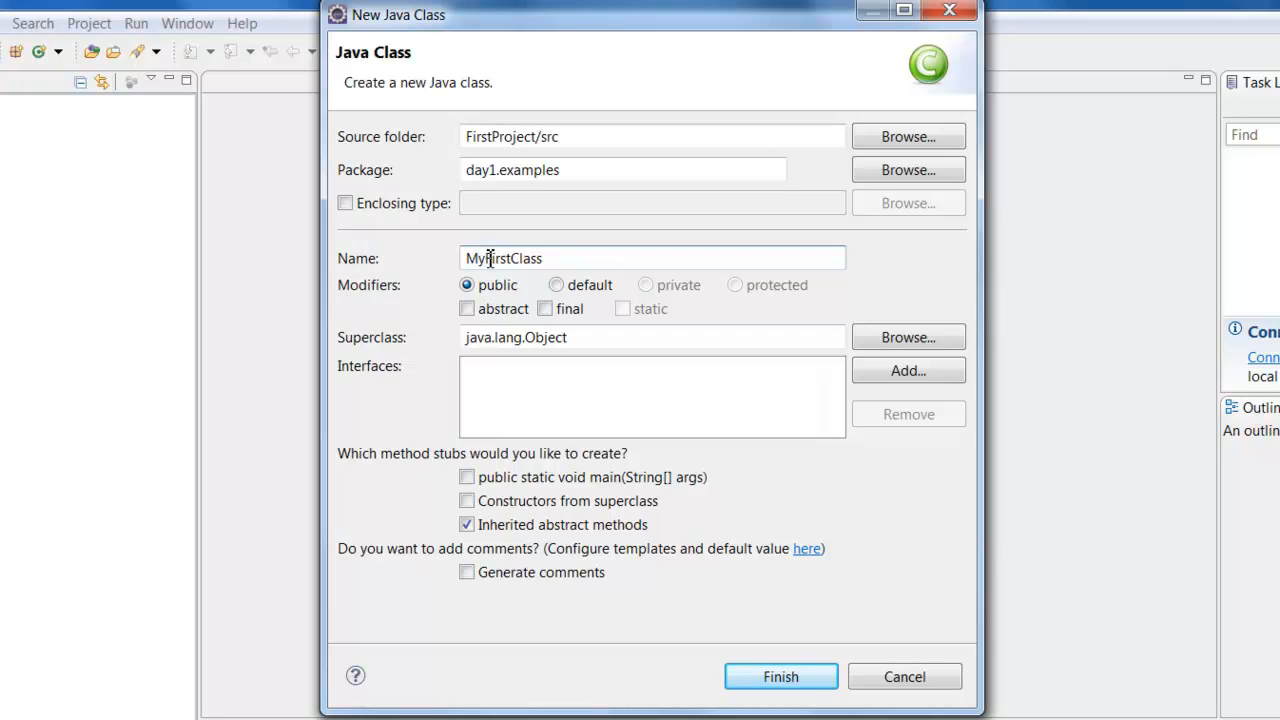
pyautogui.moveTo(480, 262)
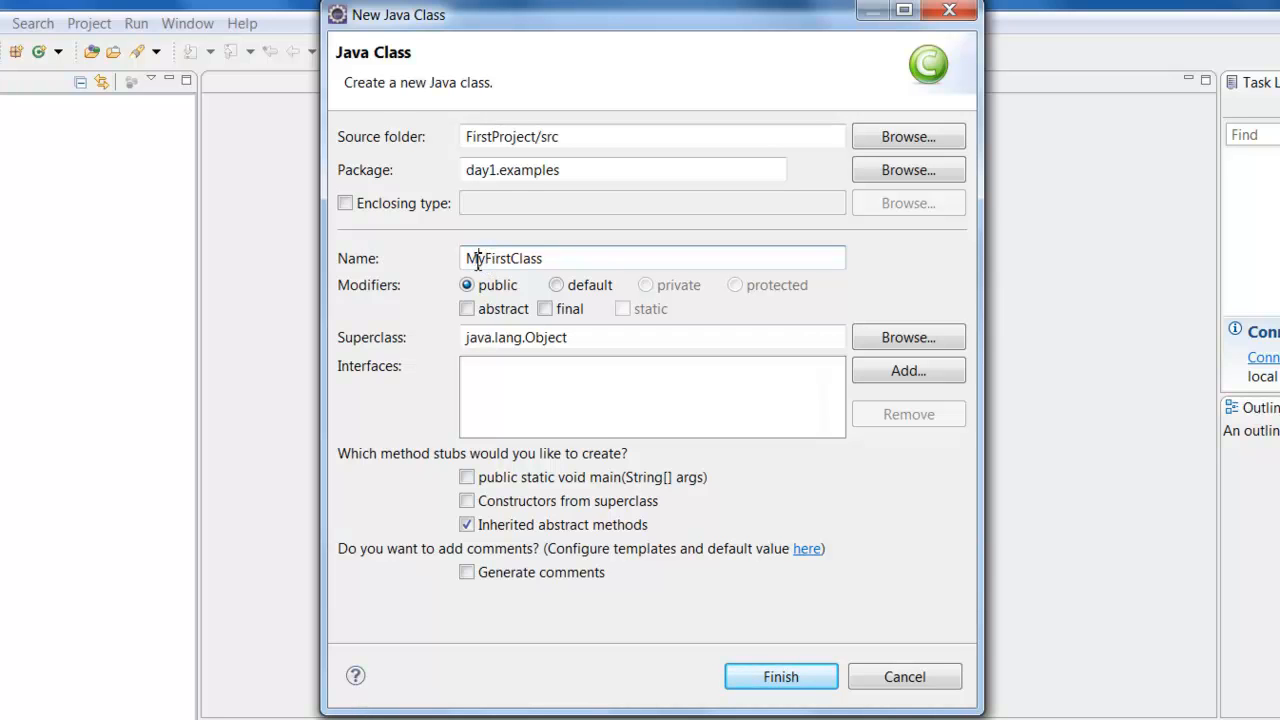
pyautogui.doubleClick(470, 258)
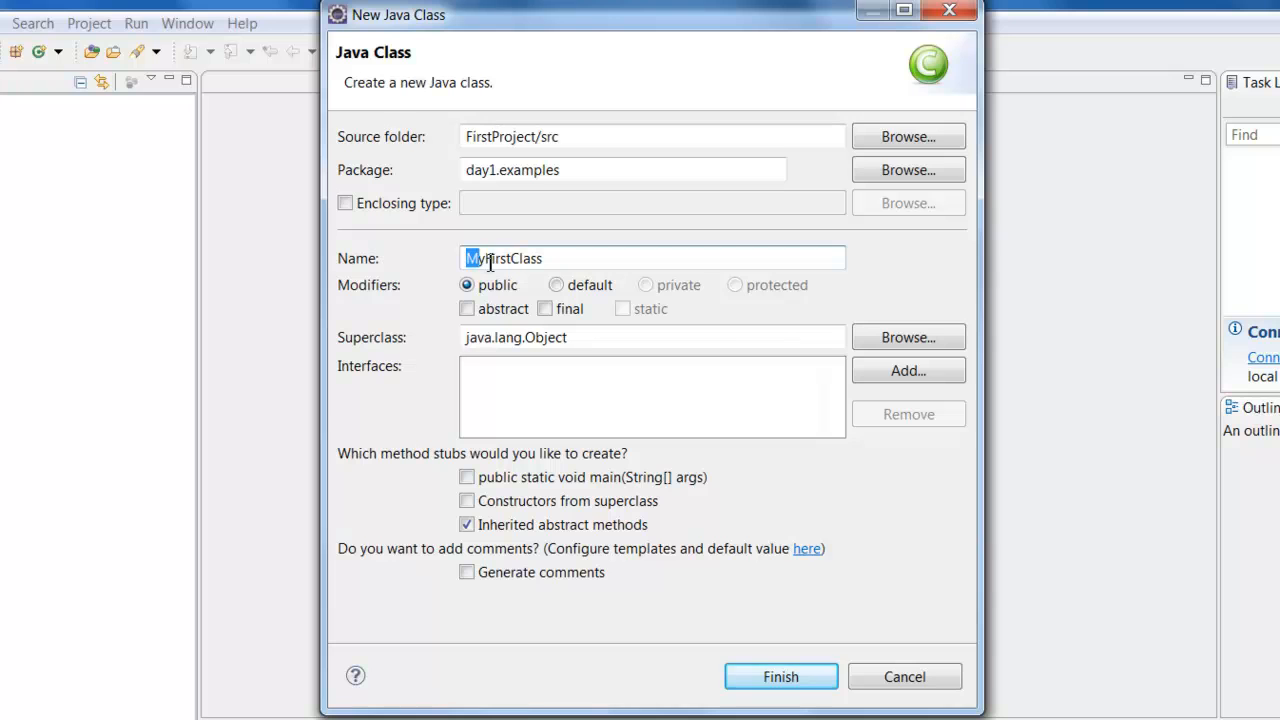
pyautogui.click(518, 258)
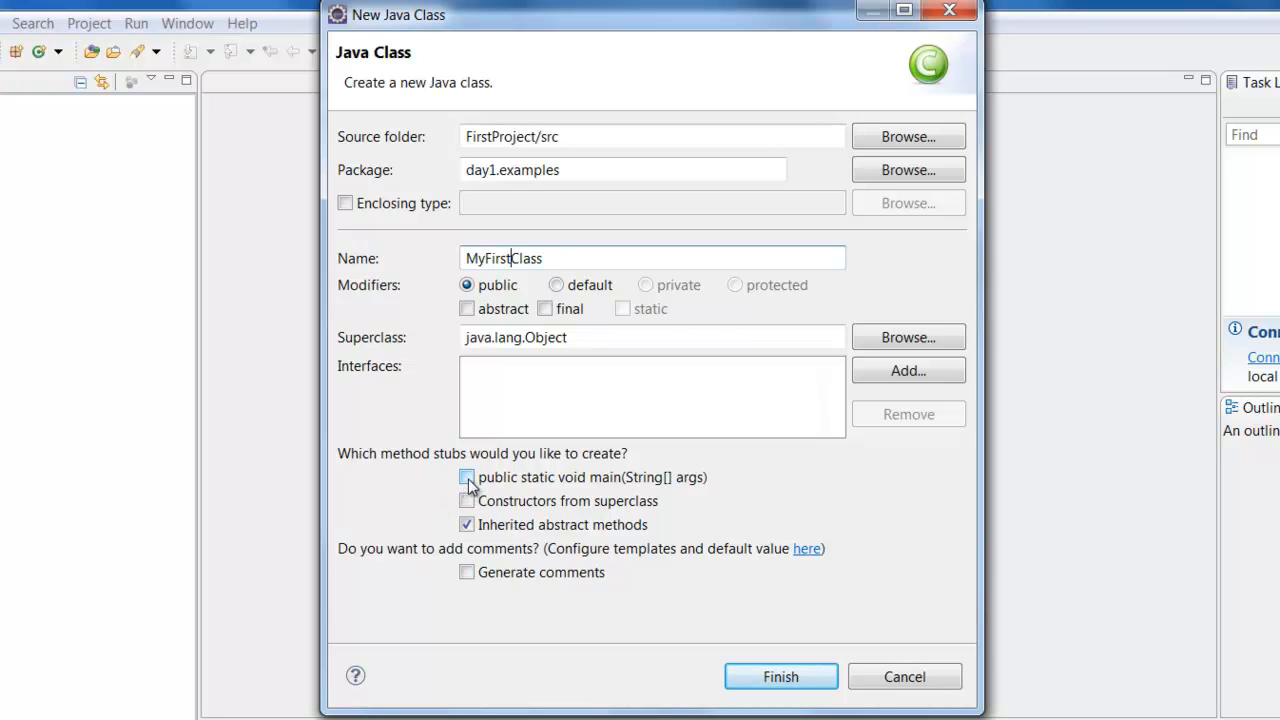
pyautogui.click(466, 476)
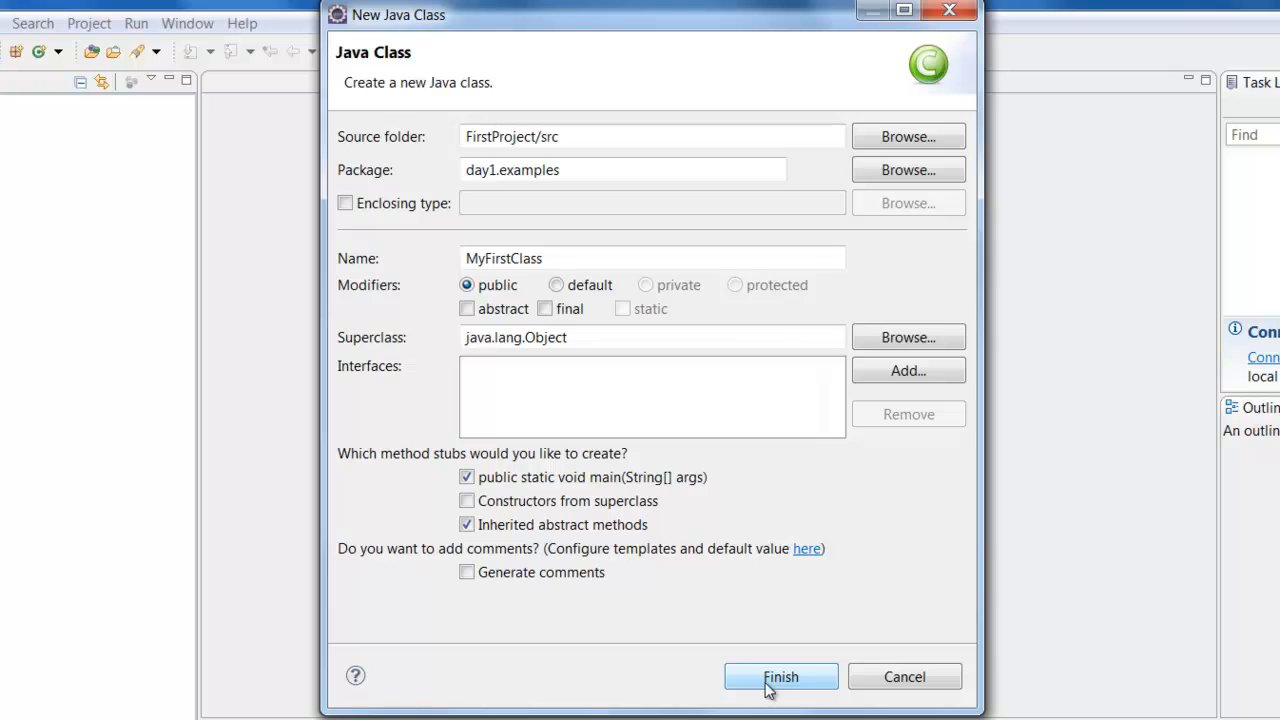
pyautogui.moveTo(548, 556)
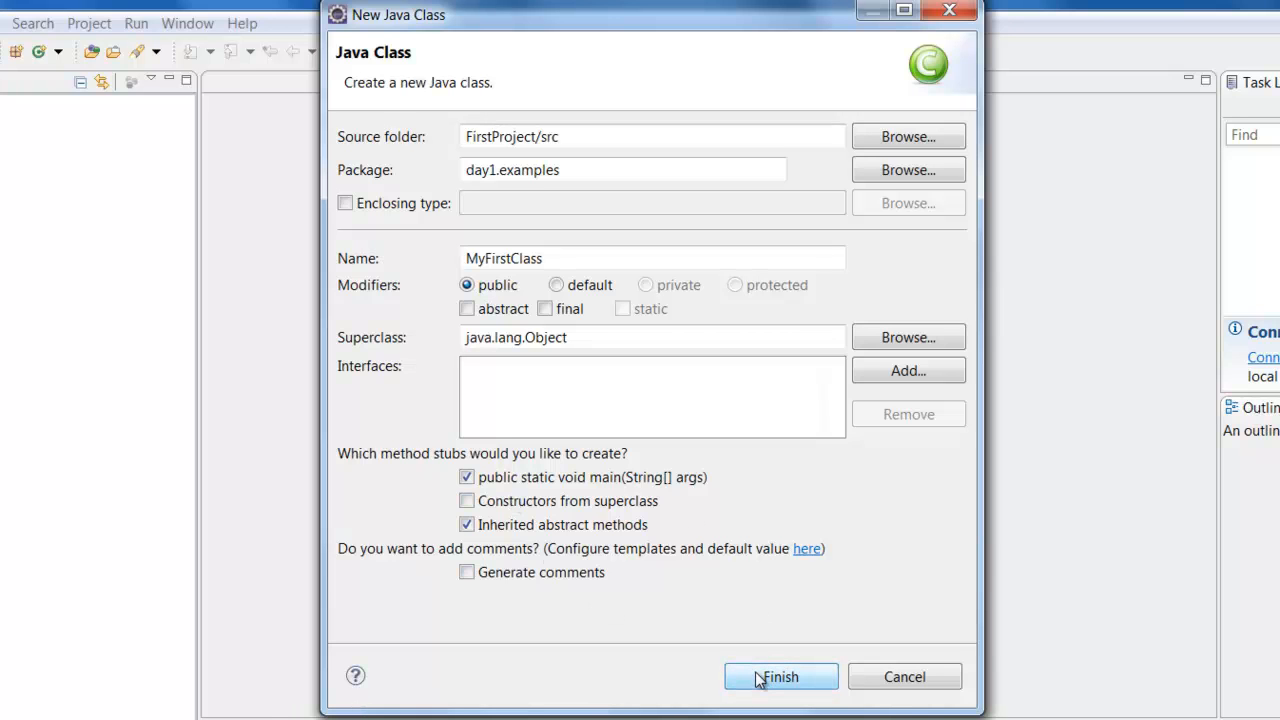
pyautogui.click(780, 676)
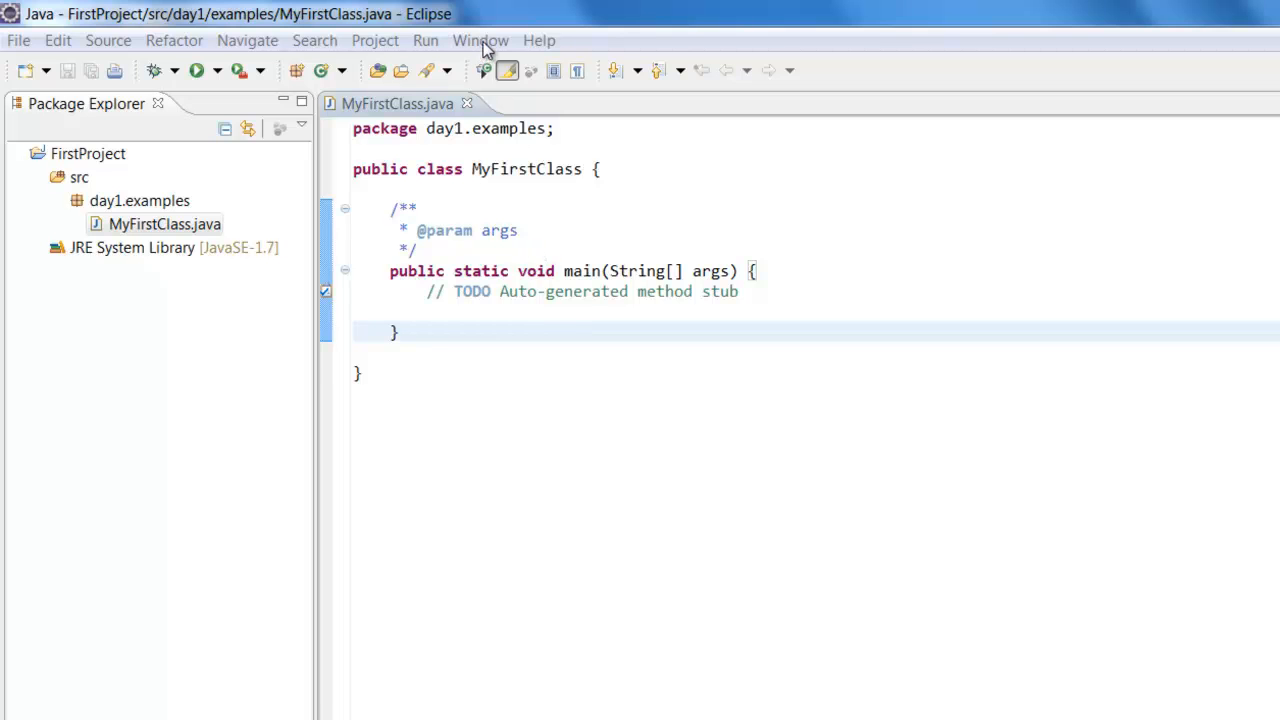
# Step: In Preferences under Colors and Fonts, edit the Basic Text Font to a larger size
pyautogui.click(480, 40)
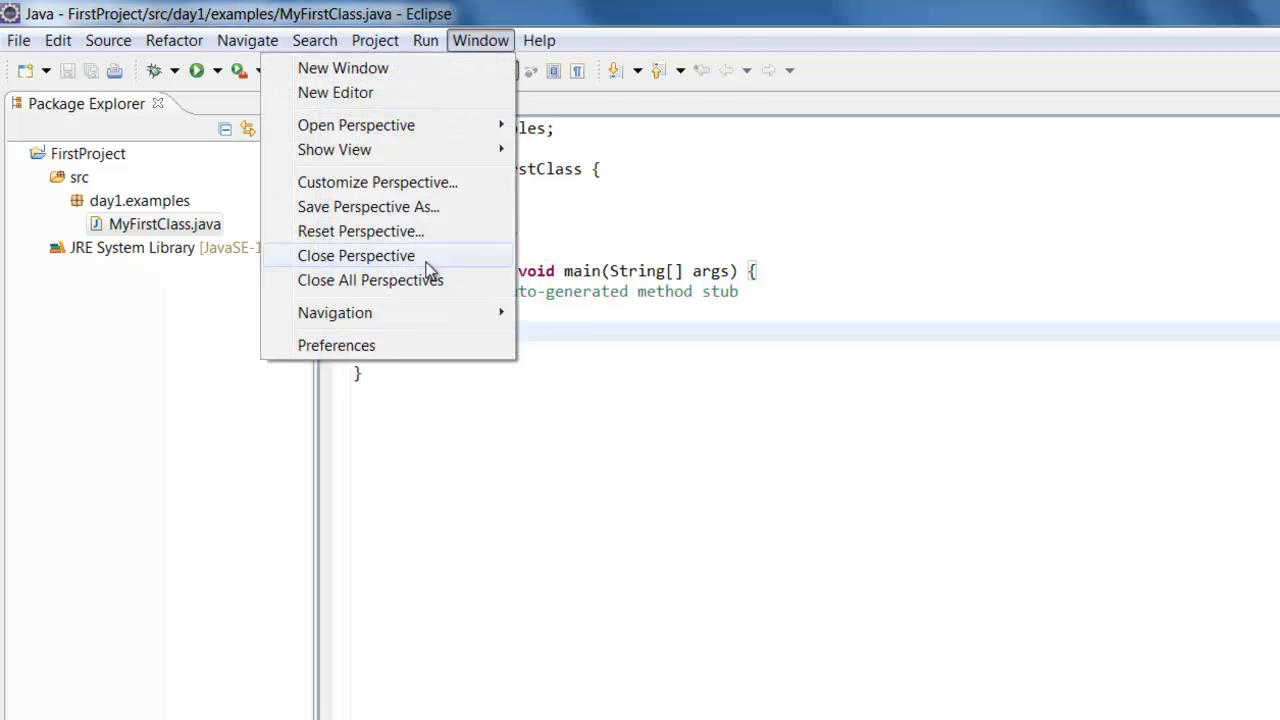
pyautogui.click(336, 344)
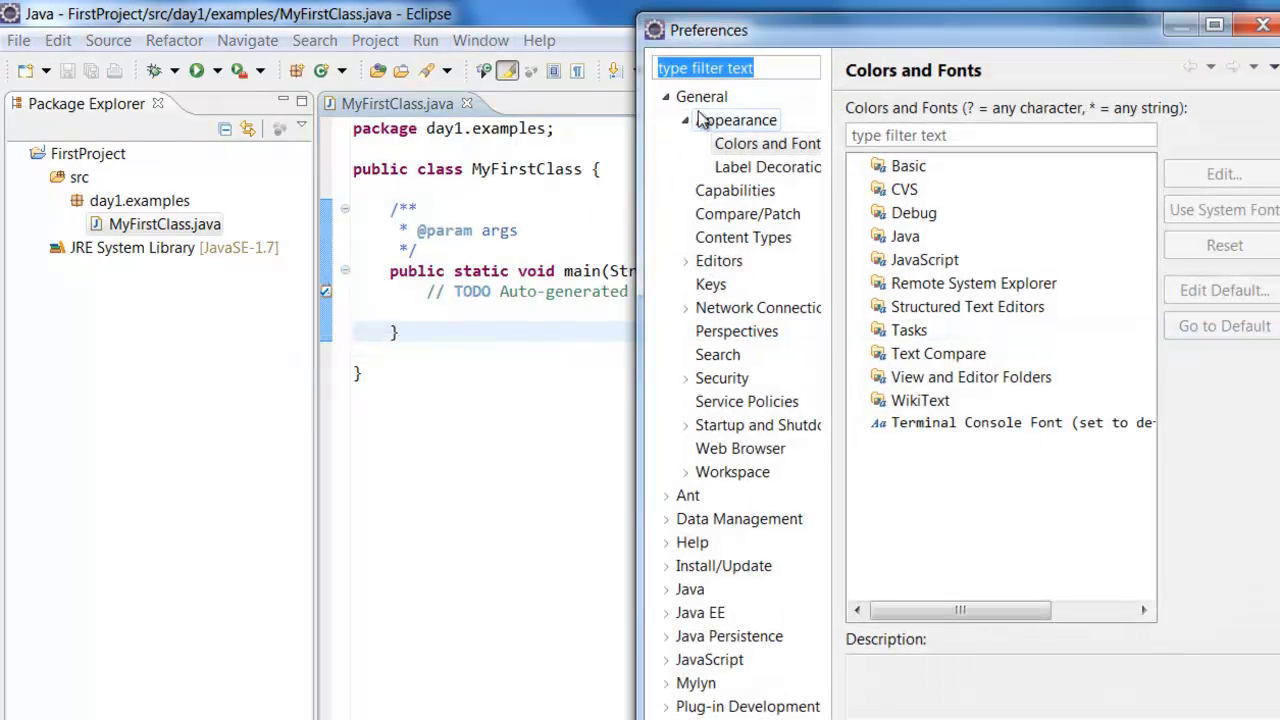
pyautogui.write('font')
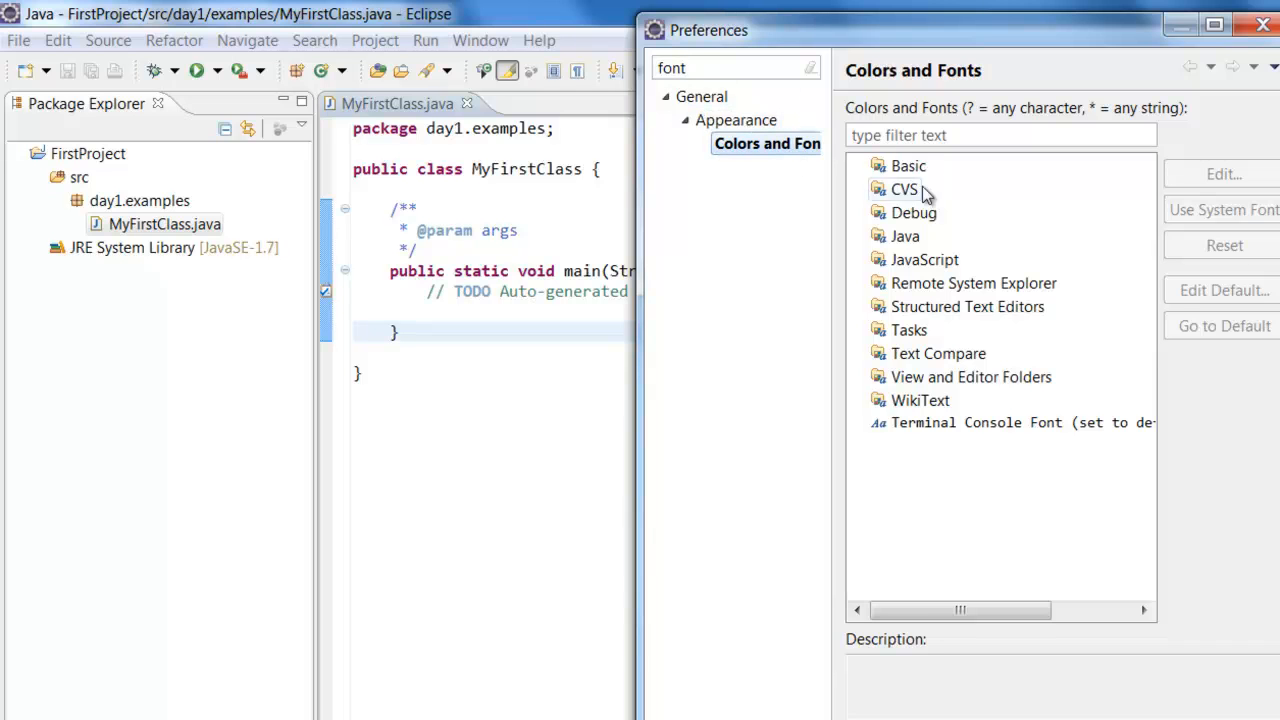
pyautogui.click(896, 164)
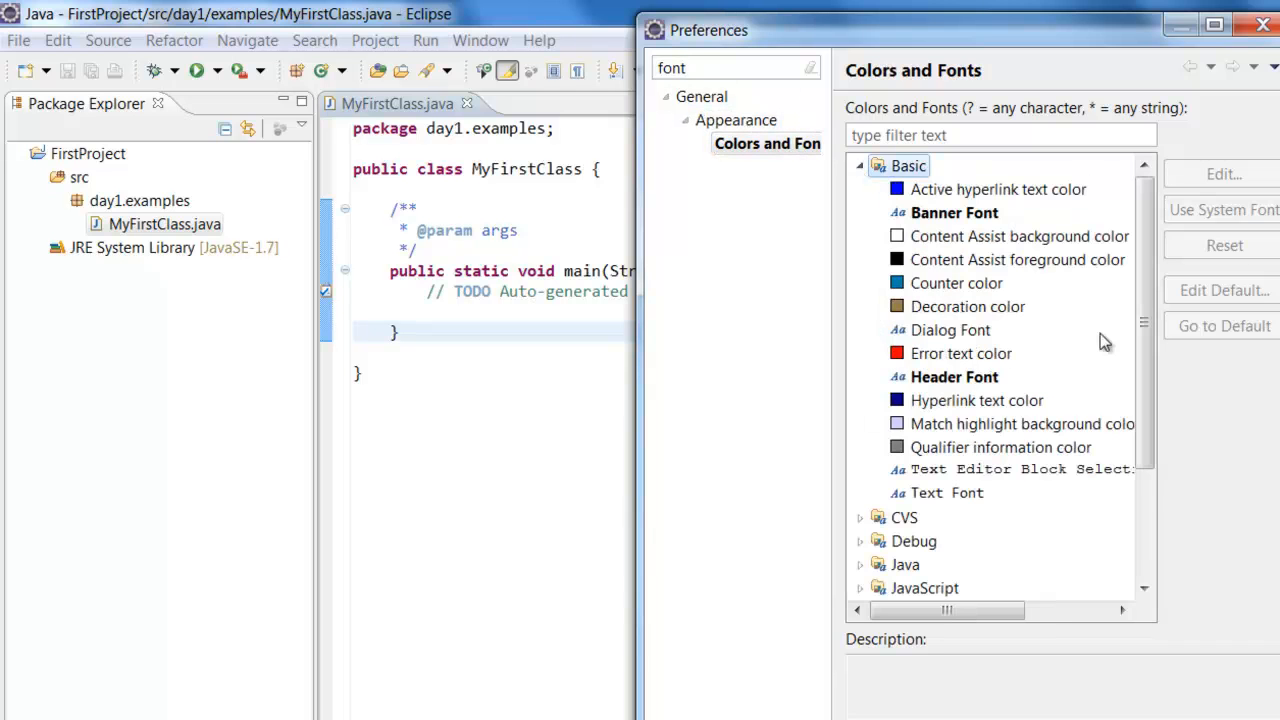
pyautogui.click(944, 492)
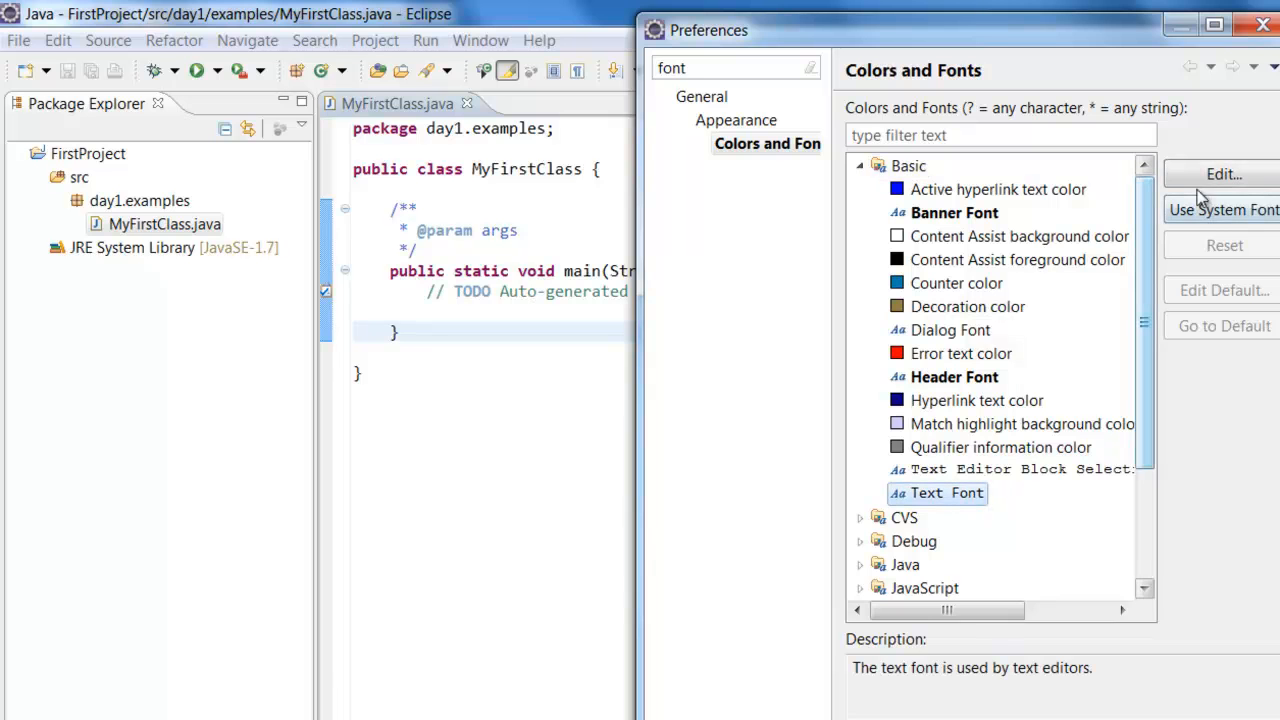
pyautogui.click(1224, 174)
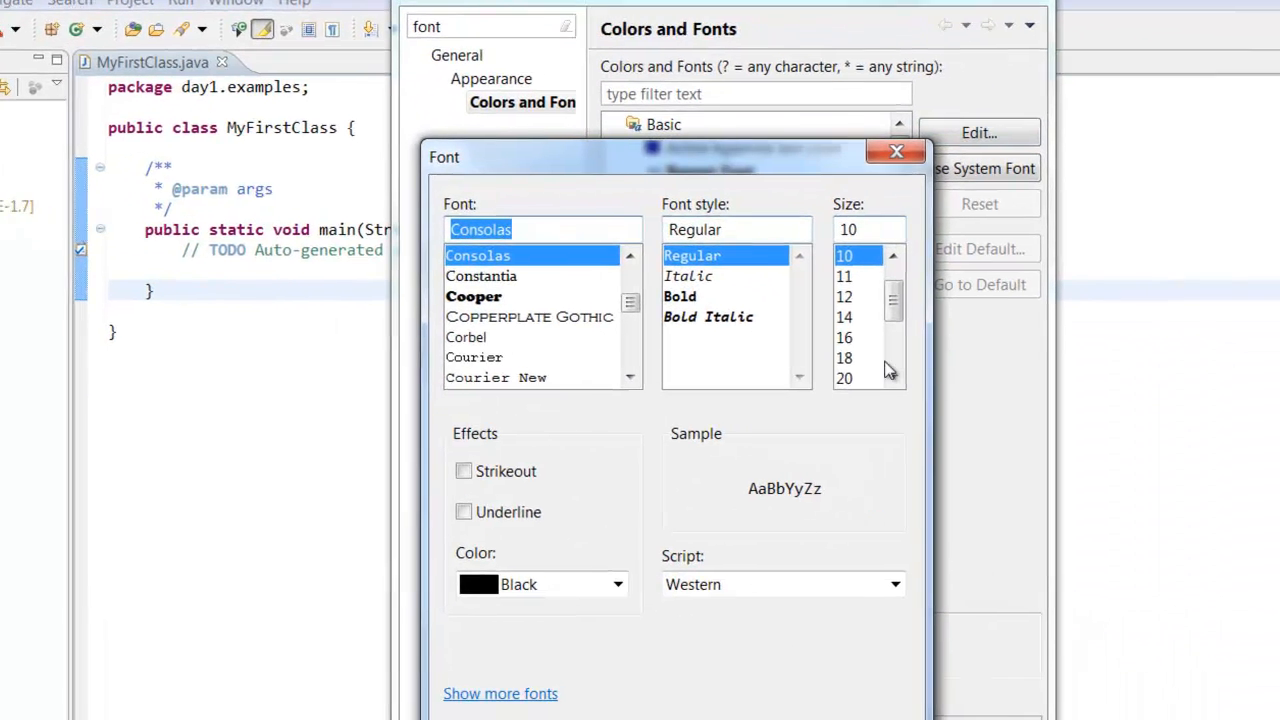
pyautogui.click(844, 356)
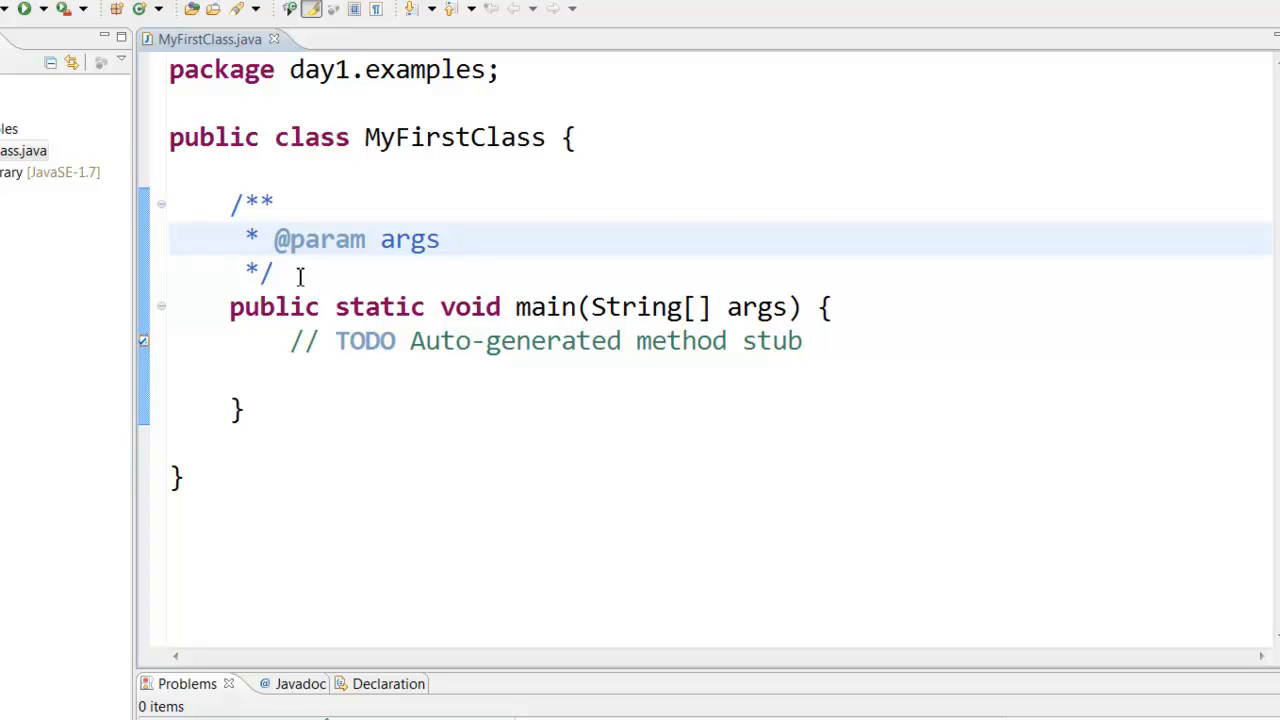
pyautogui.moveTo(384, 268)
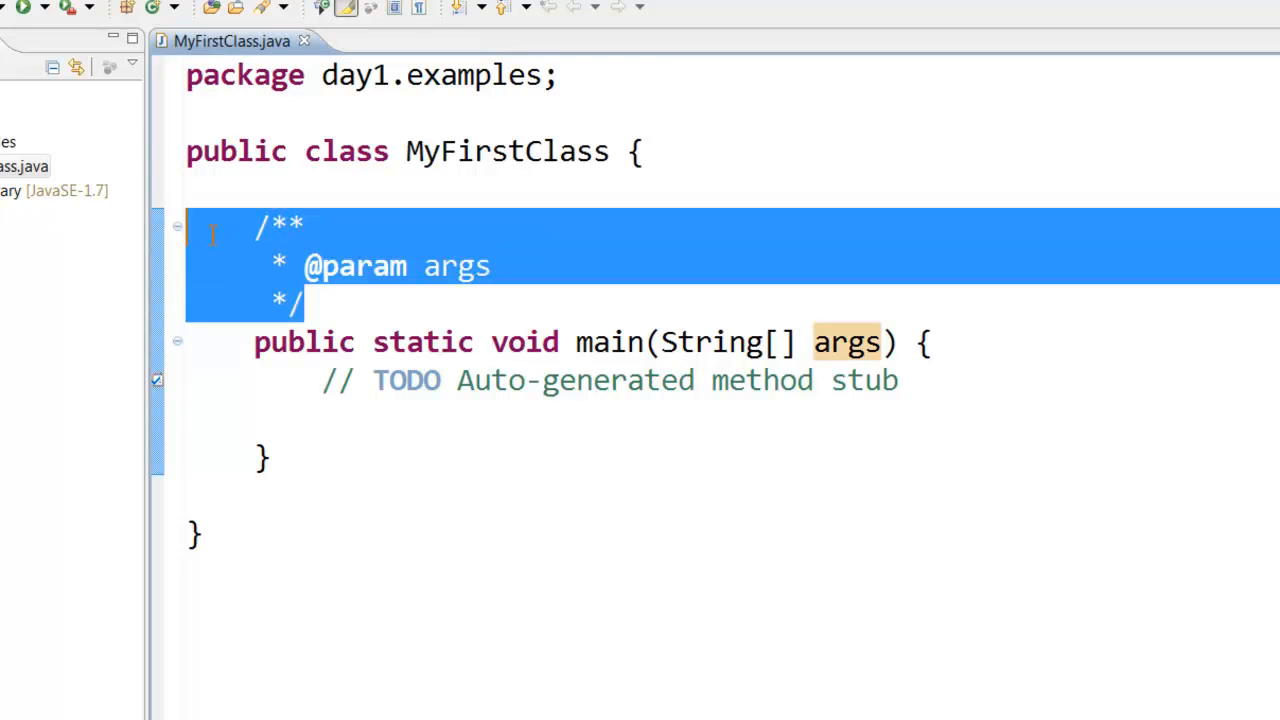
# Step: Delete the generated Javadoc above main and start a /* block comment in its place
pyautogui.press('Delete')
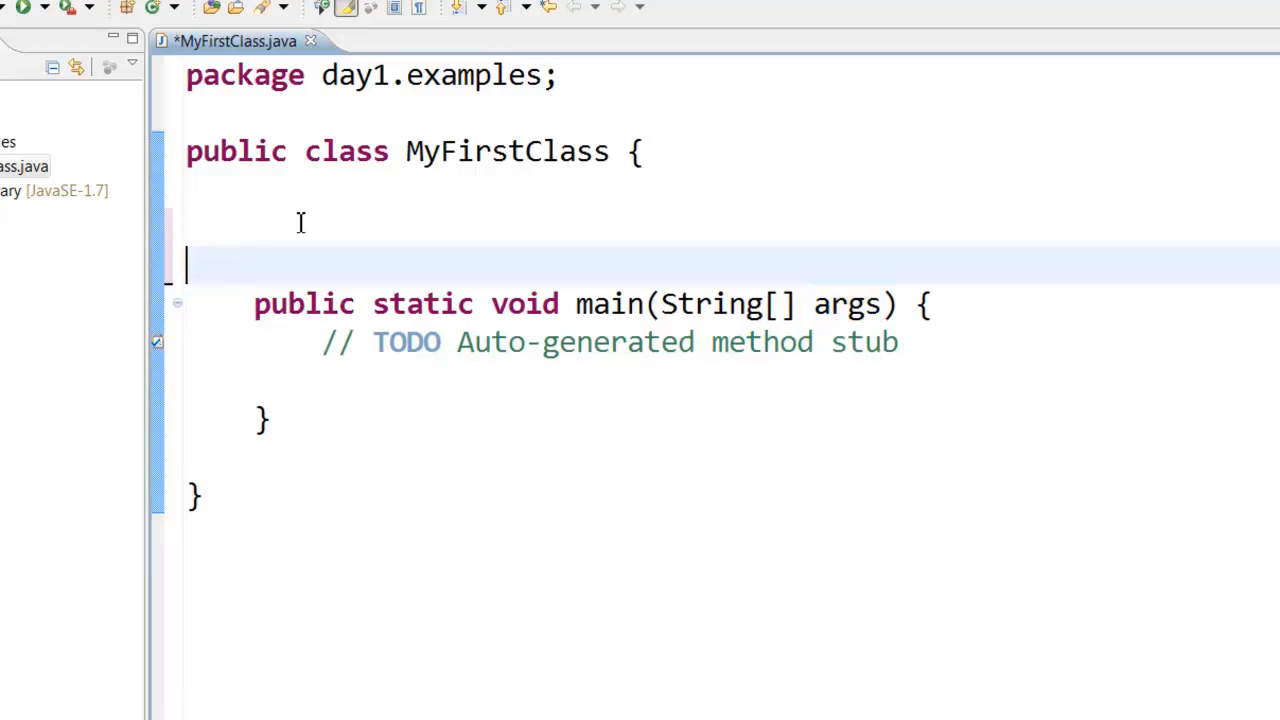
pyautogui.write('/')
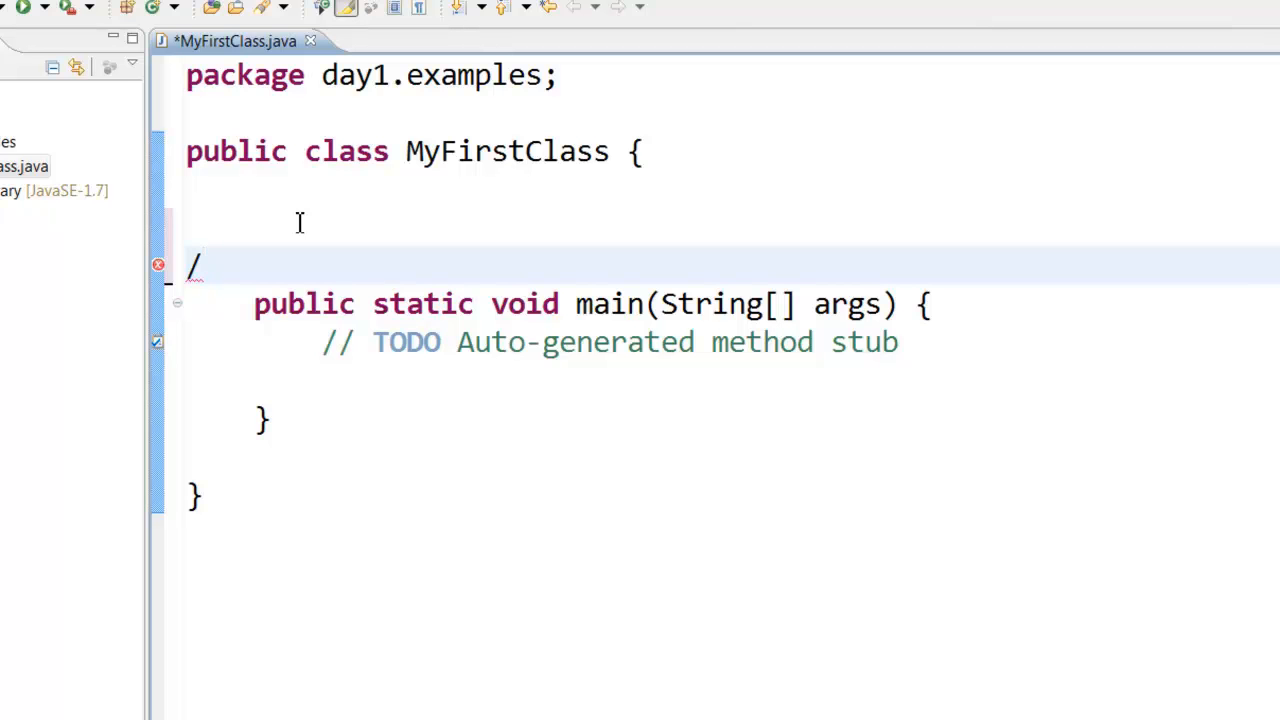
pyautogui.write('*')
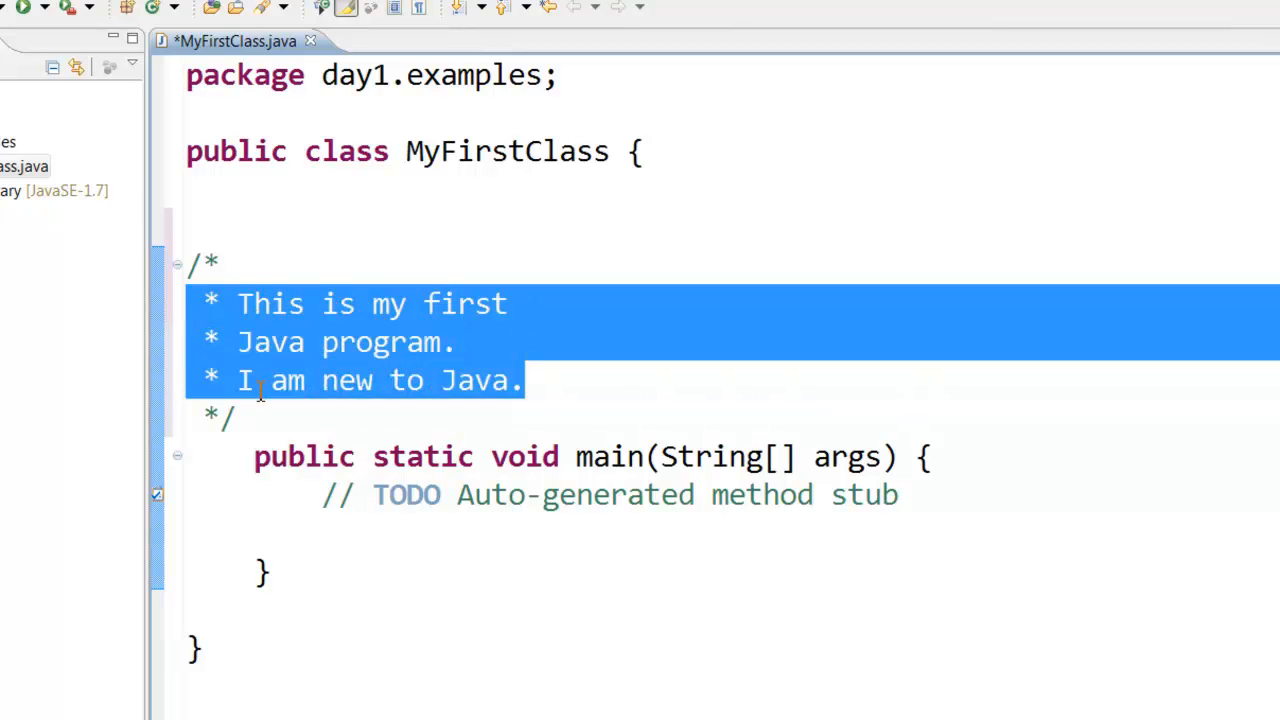
pyautogui.moveTo(812, 564)
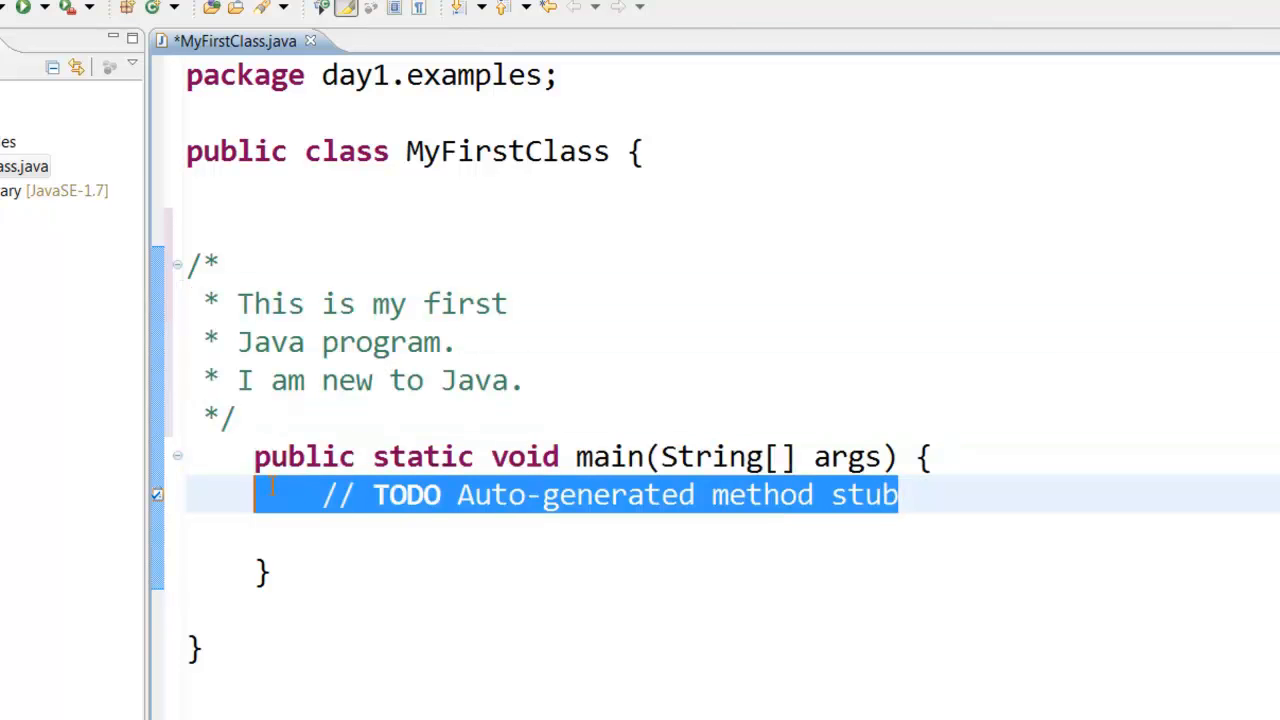
# Step: Replace the TODO text inside main with the comment My First statement
pyautogui.press('Delete')
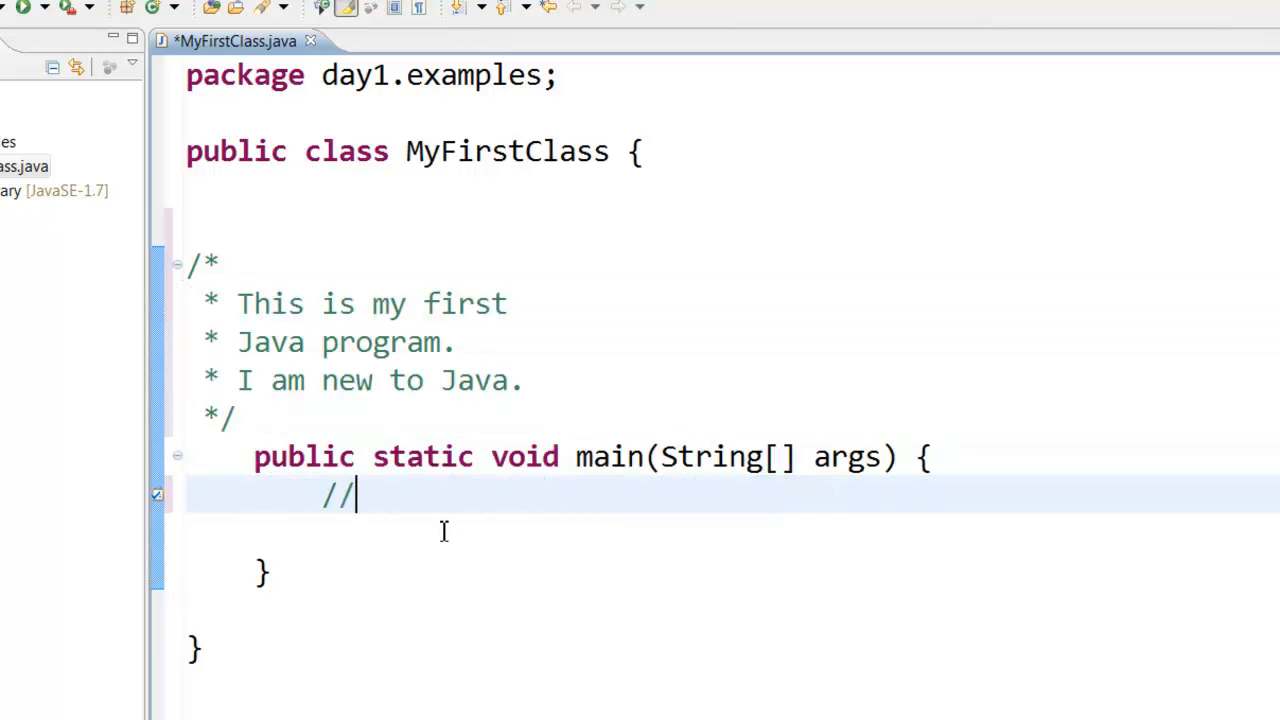
pyautogui.write('My First statement')
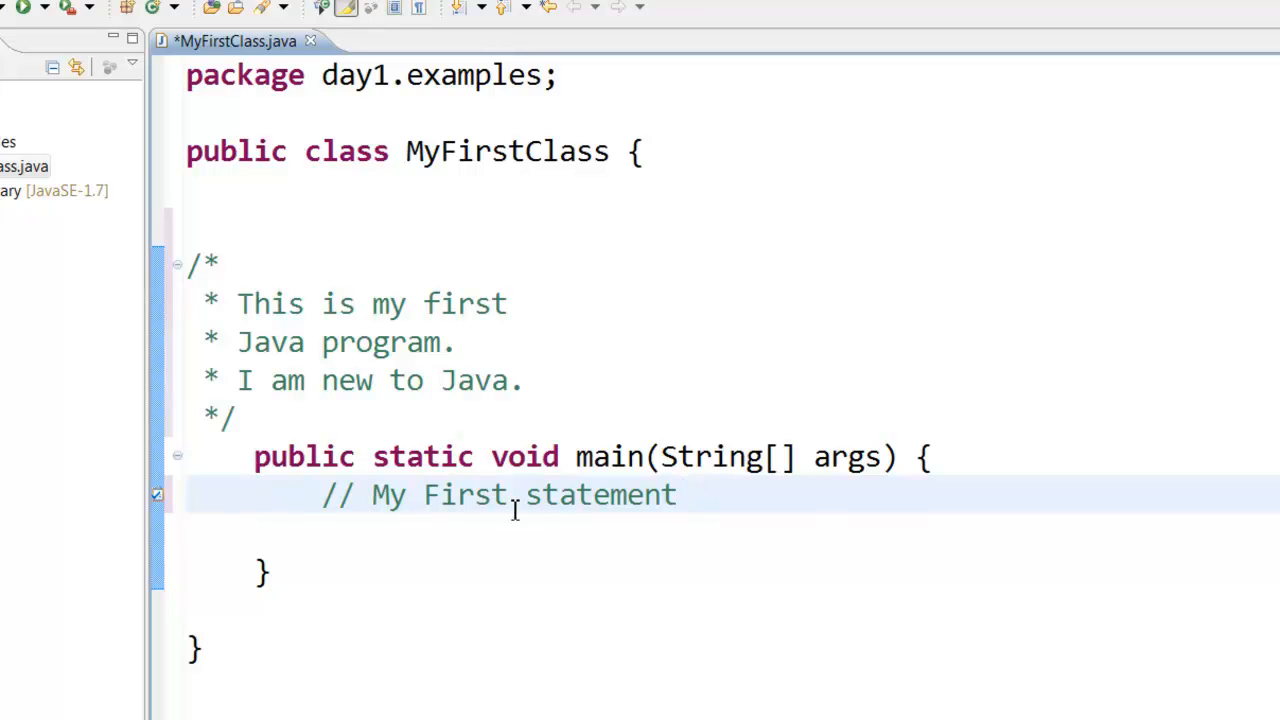
pyautogui.moveTo(218, 374)
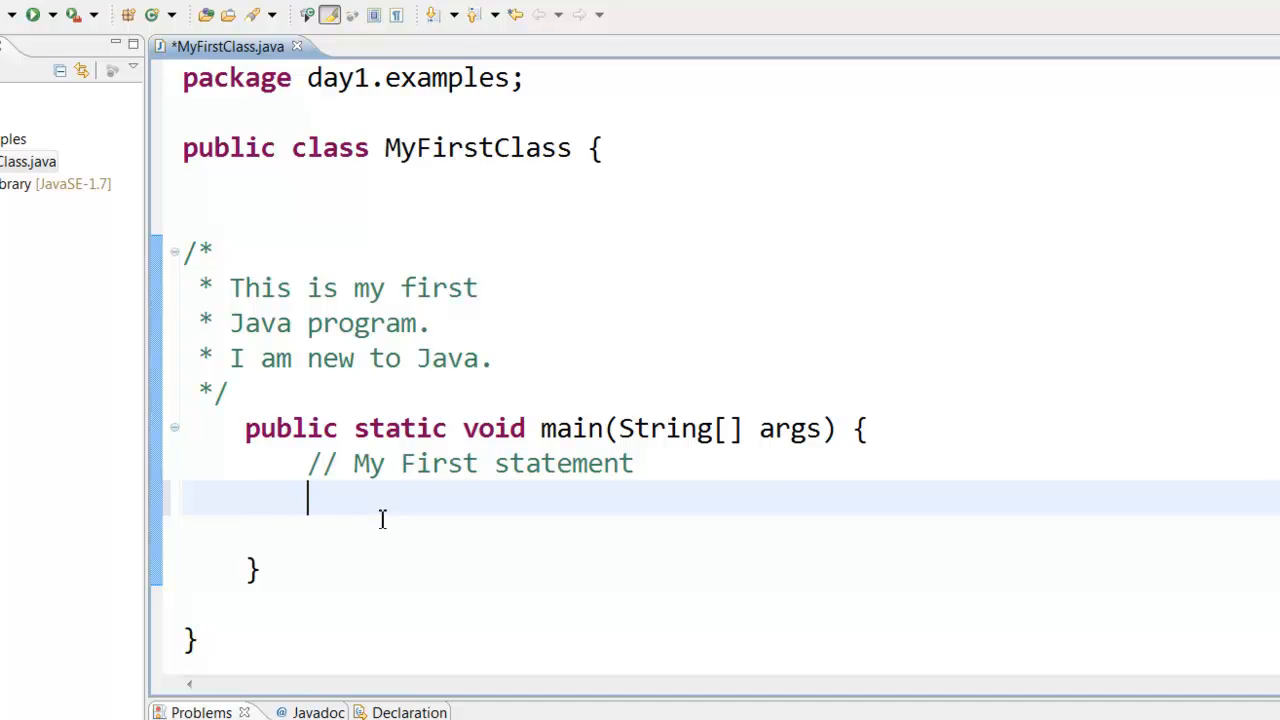
# Step: Write System.out.println("Hello World"); inside main using content assist
pyautogui.write('S')
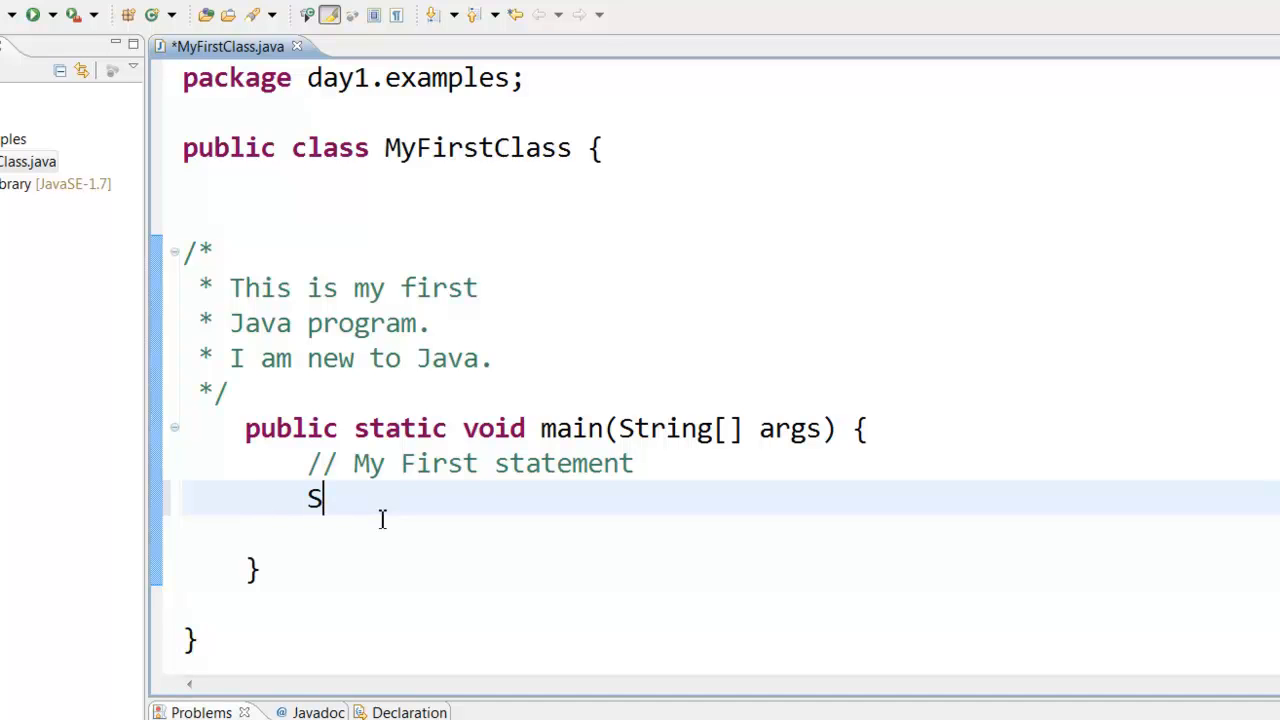
pyautogui.write('ystem')
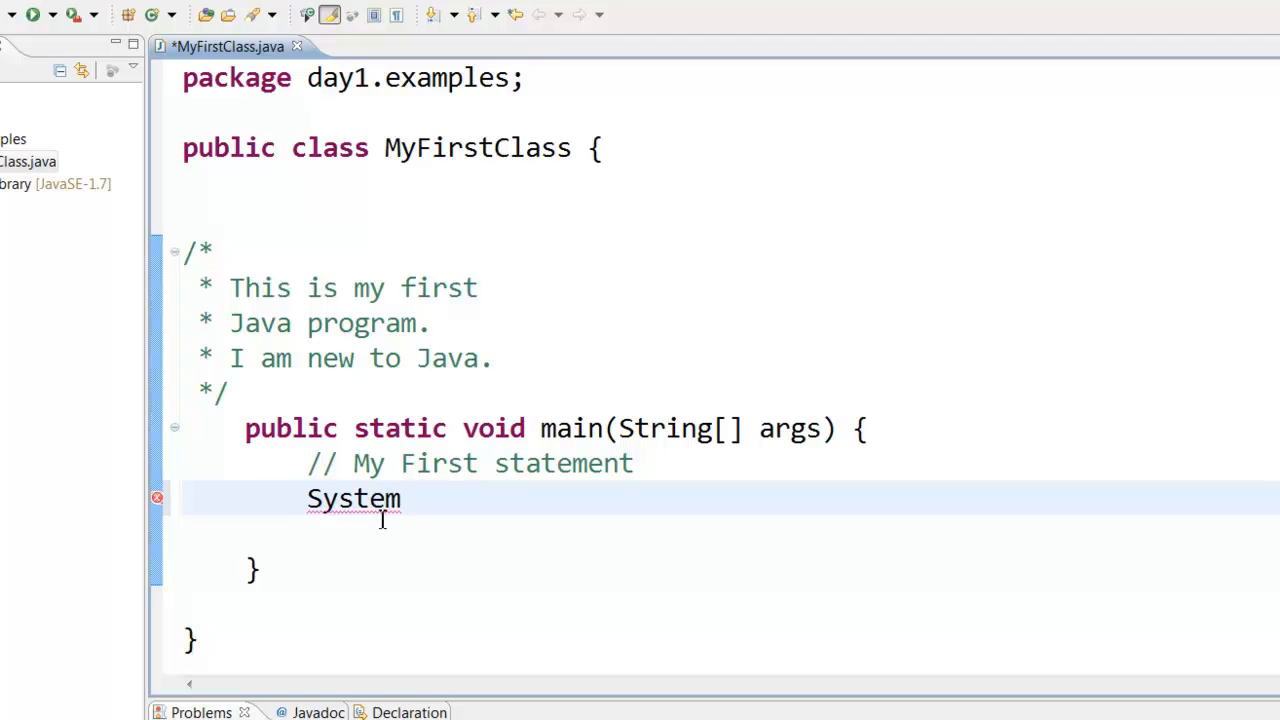
pyautogui.write('.')
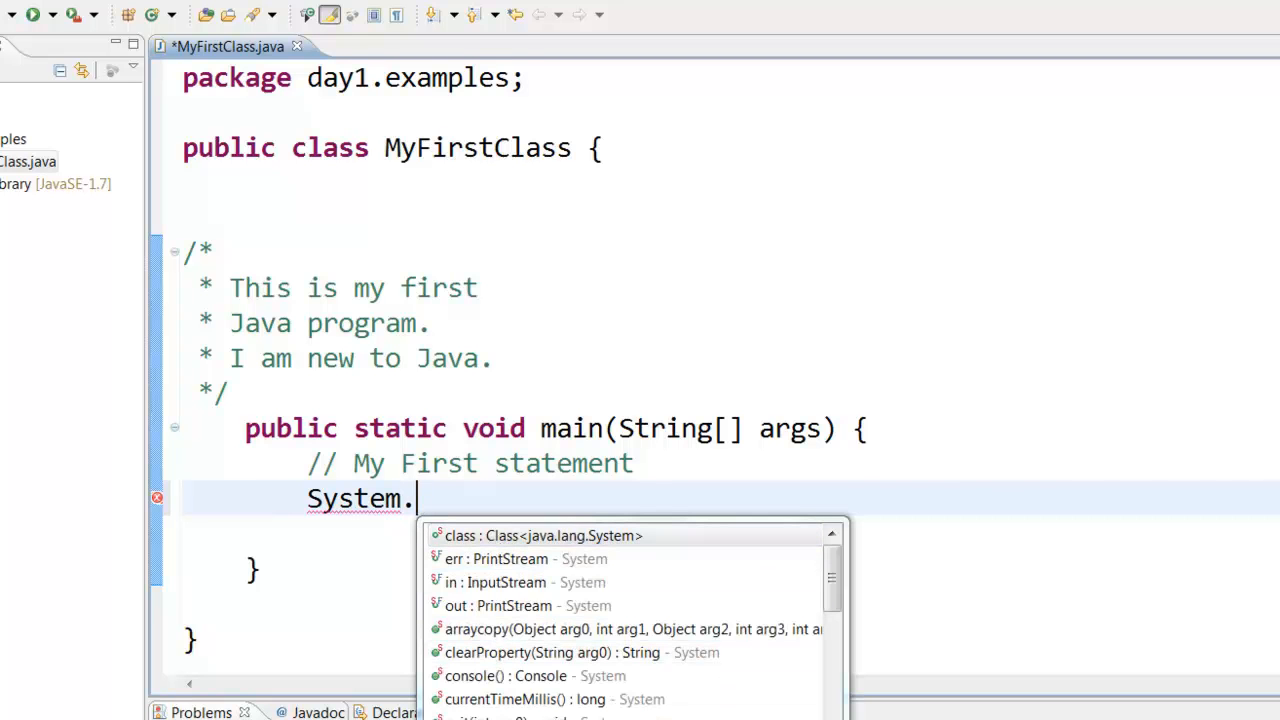
pyautogui.moveTo(388, 500)
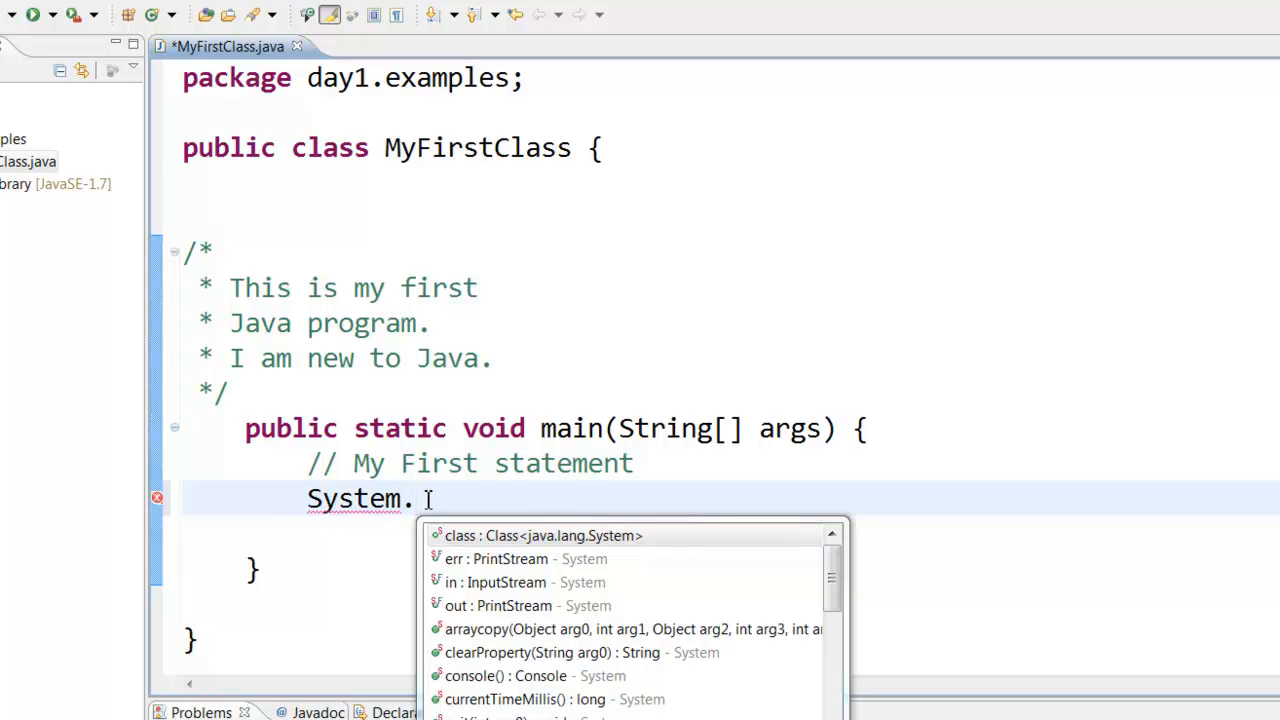
pyautogui.write('out')
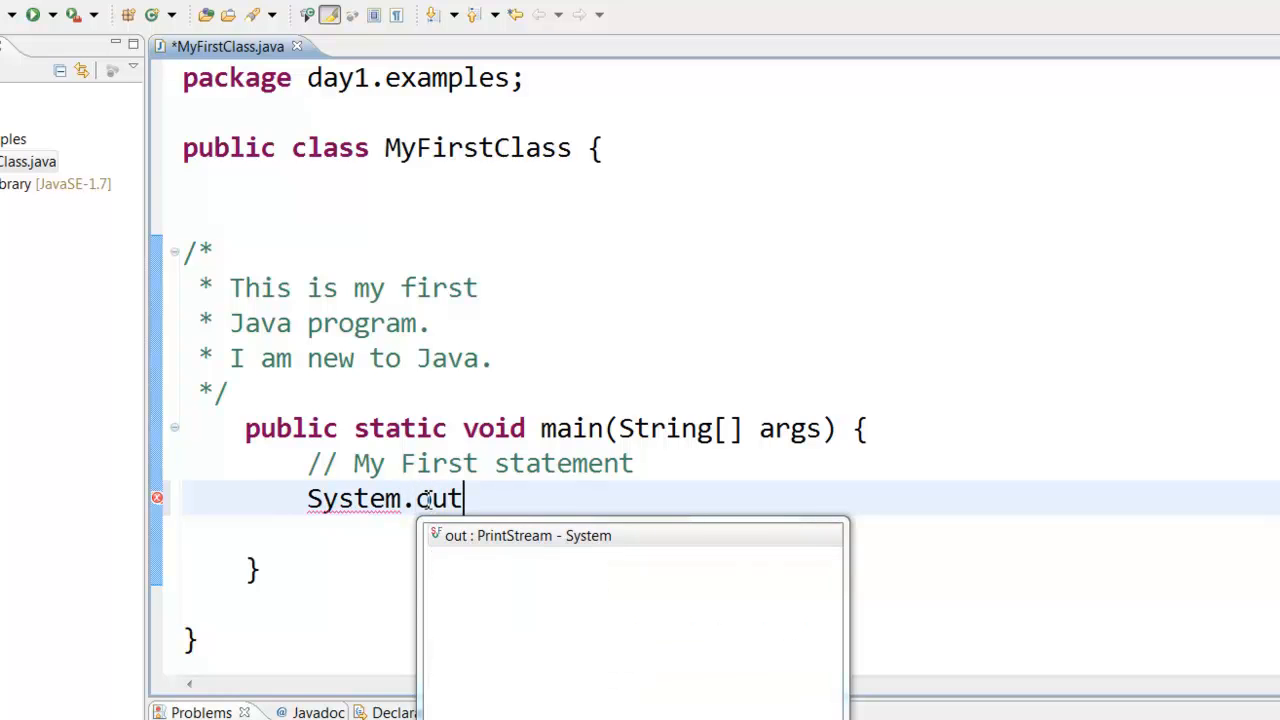
pyautogui.write('.prin')
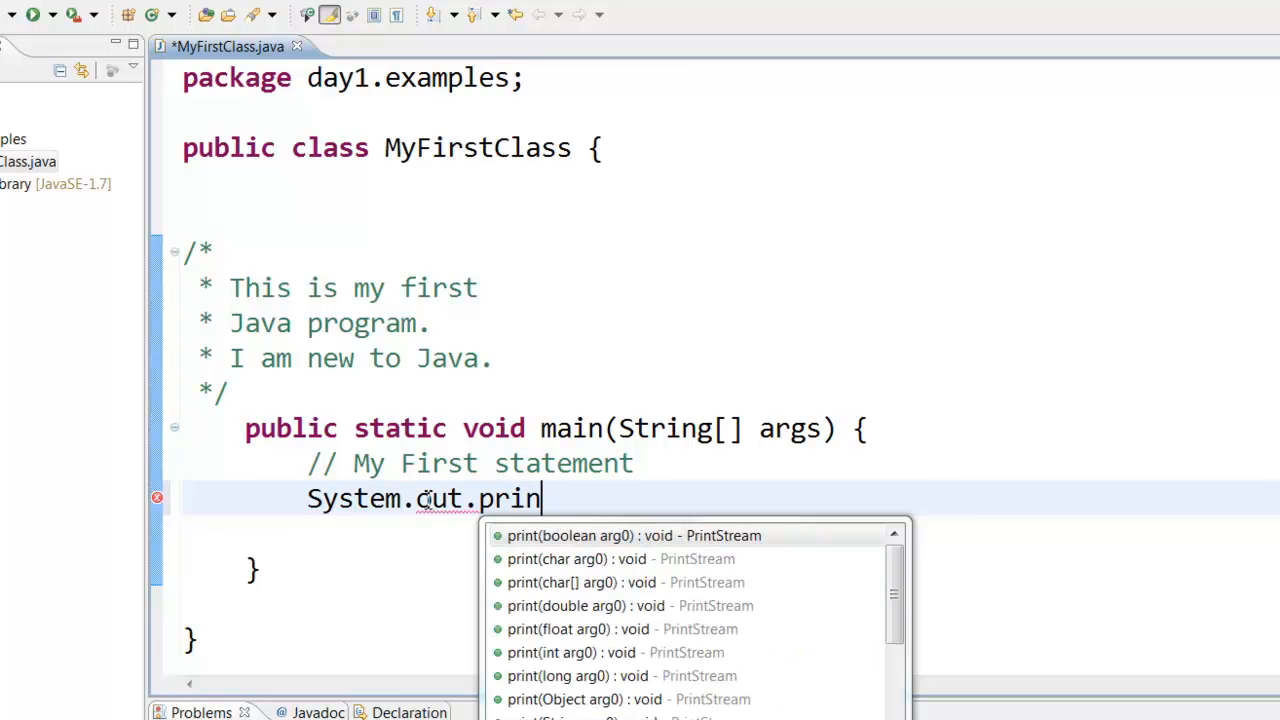
pyautogui.write('tln(')
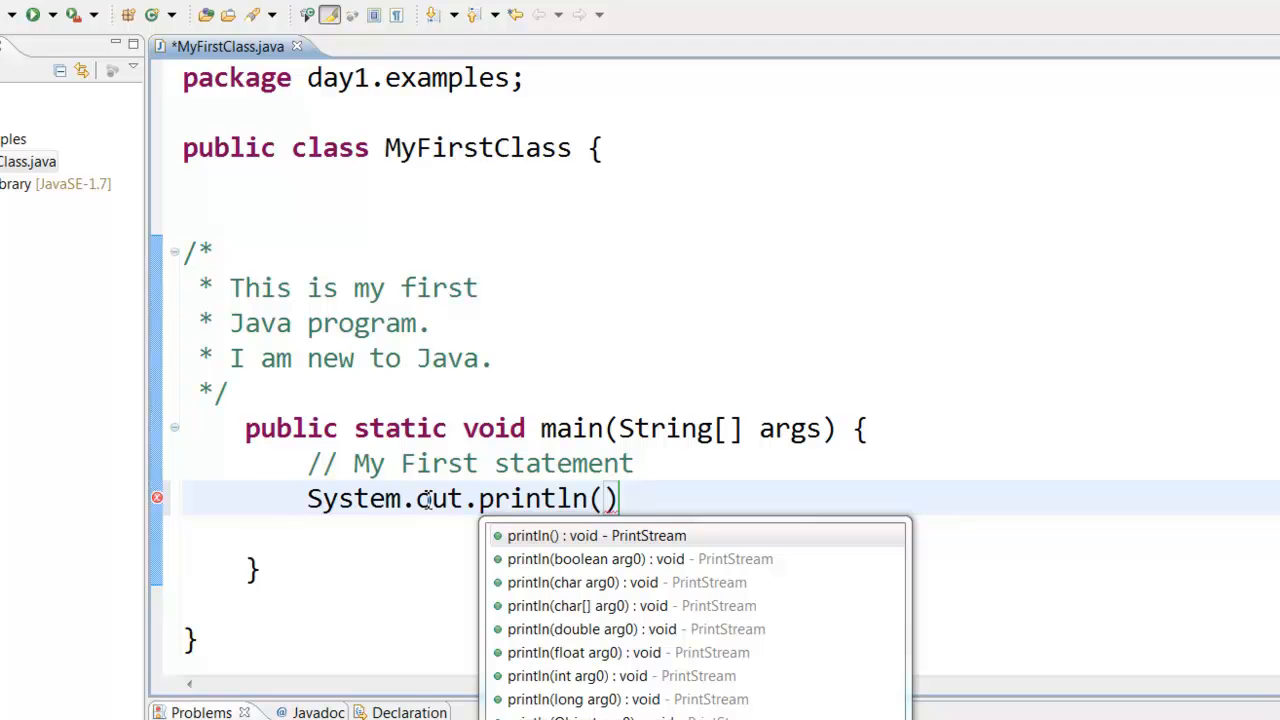
pyautogui.write('"Hello World')
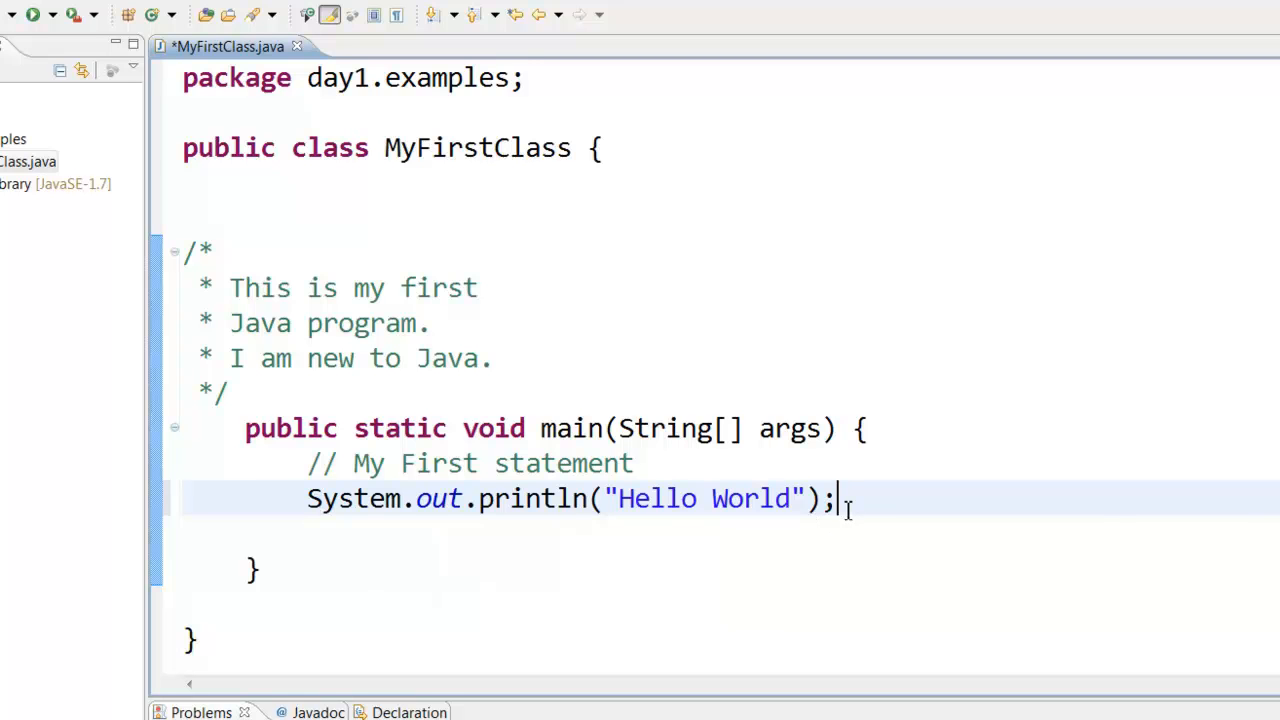
# Step: Select the word System to inspect it, then clear the selection
pyautogui.doubleClick(352, 498)
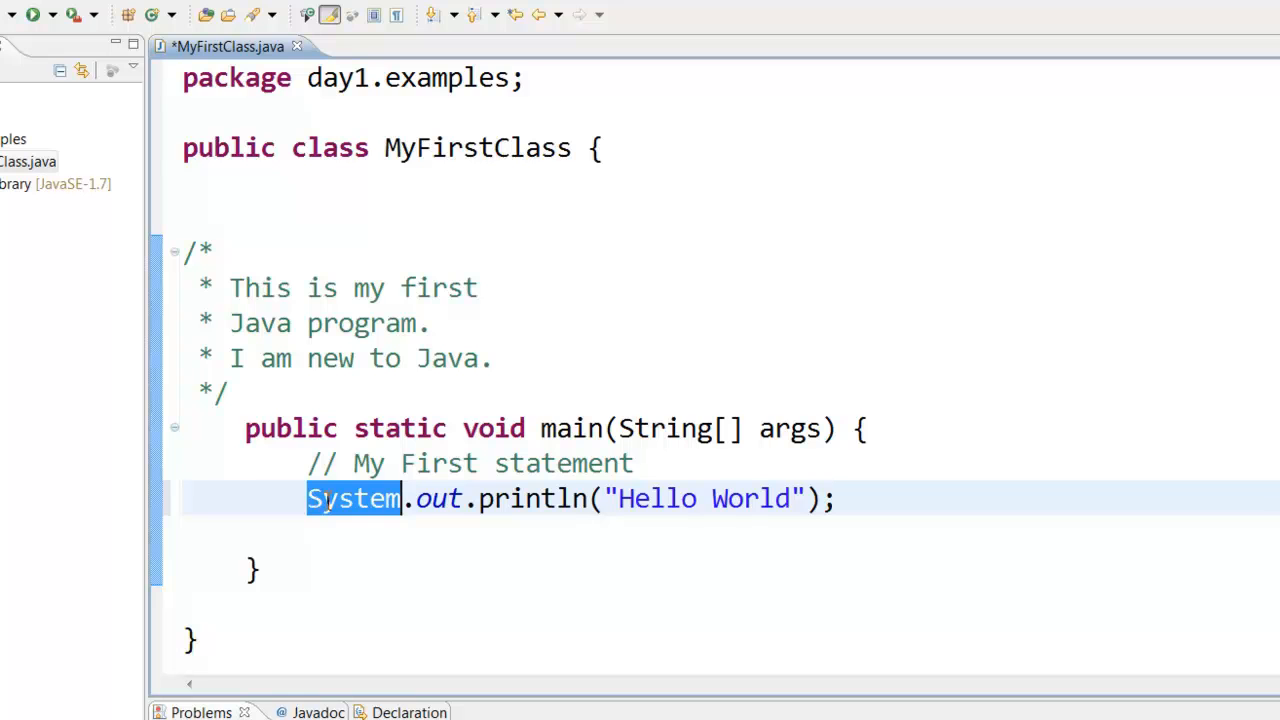
pyautogui.moveTo(354, 498)
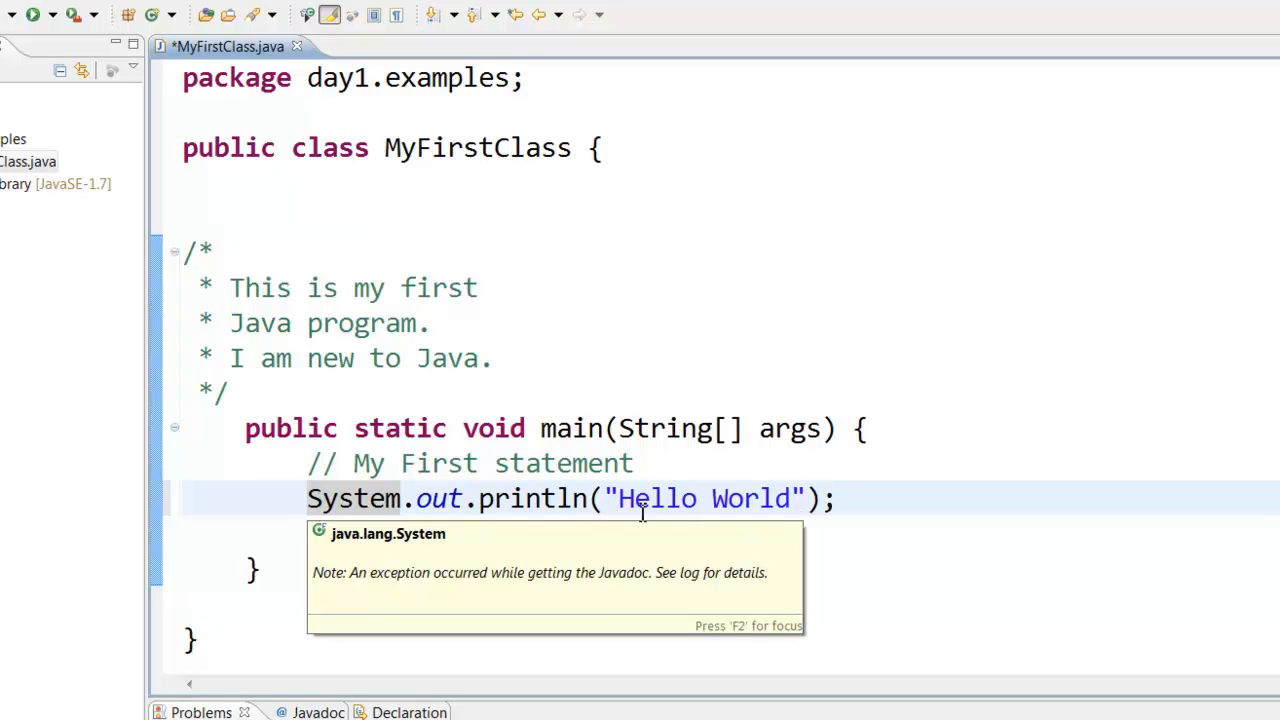
pyautogui.click(836, 498)
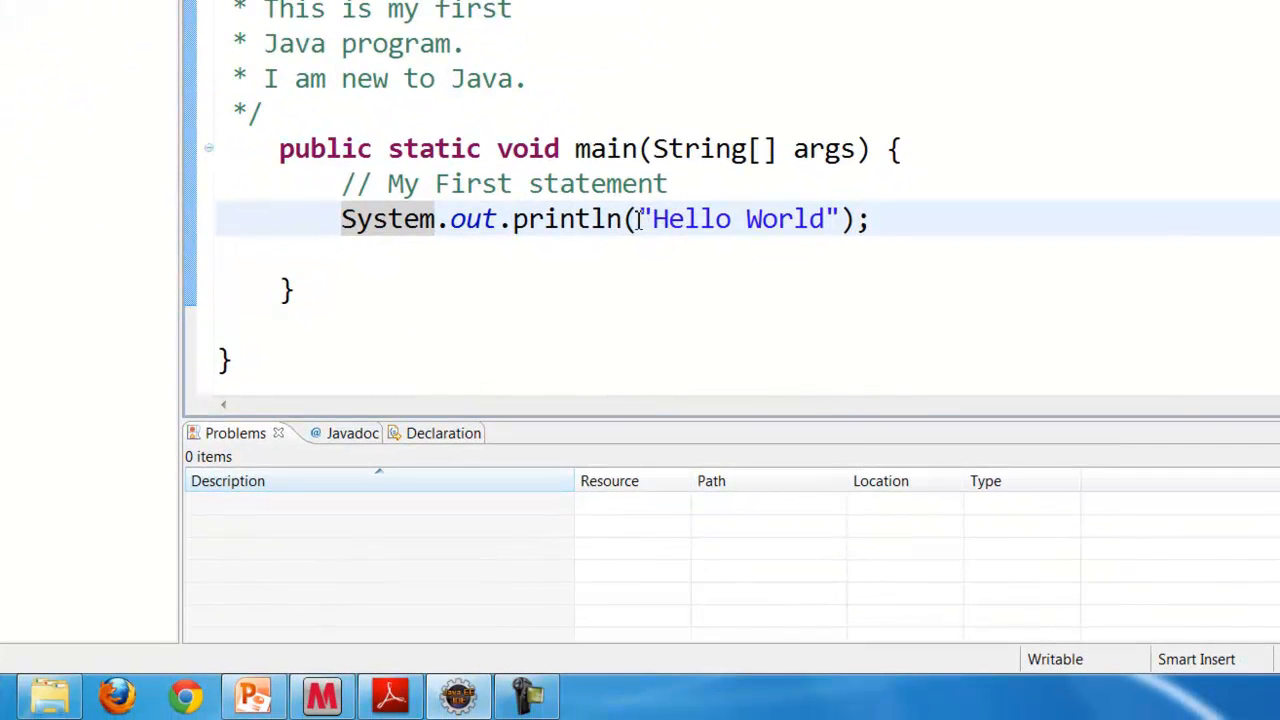
# Step: Run MyFirstClass as a Java Application so the console prints Hello World
pyautogui.rightClick(636, 218)
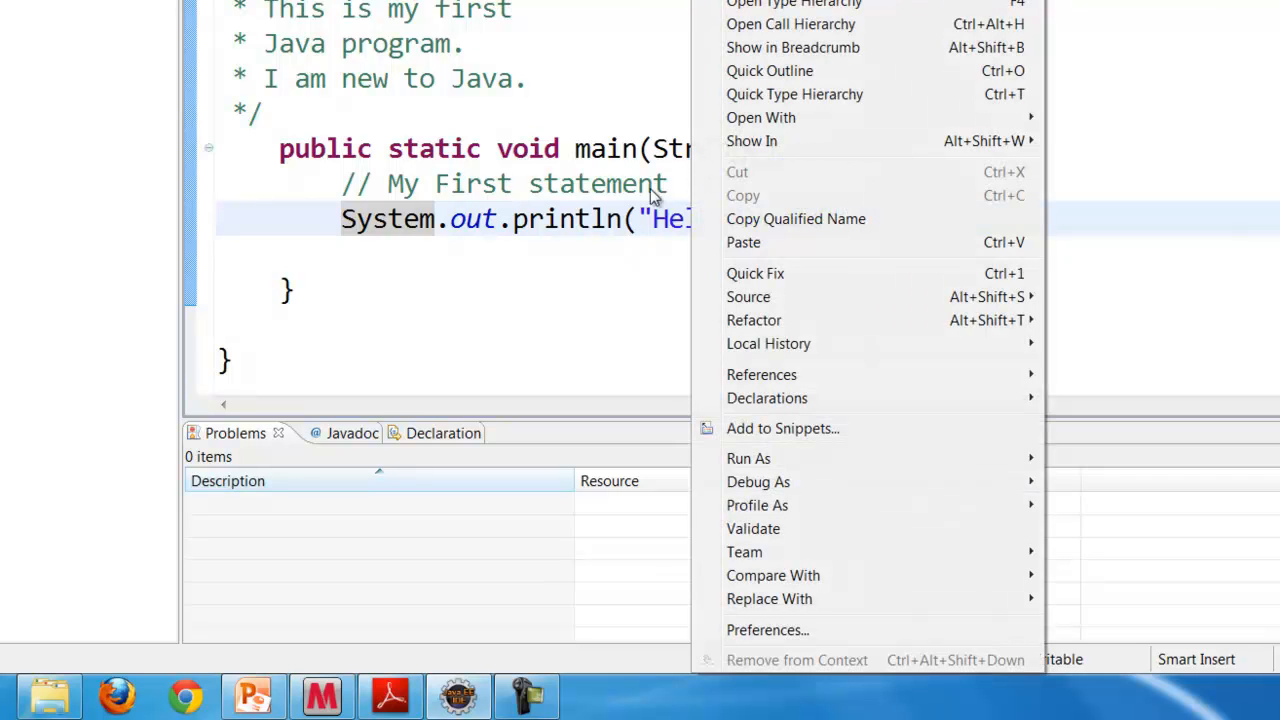
pyautogui.moveTo(866, 398)
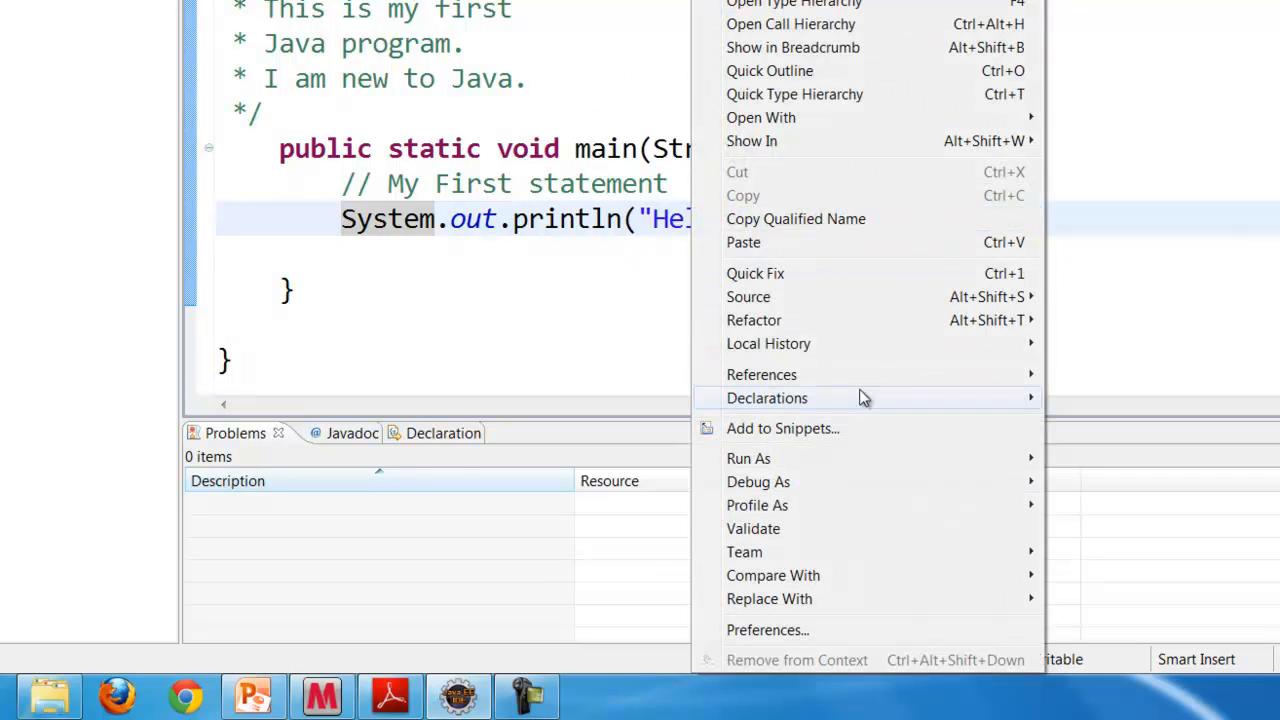
pyautogui.moveTo(748, 458)
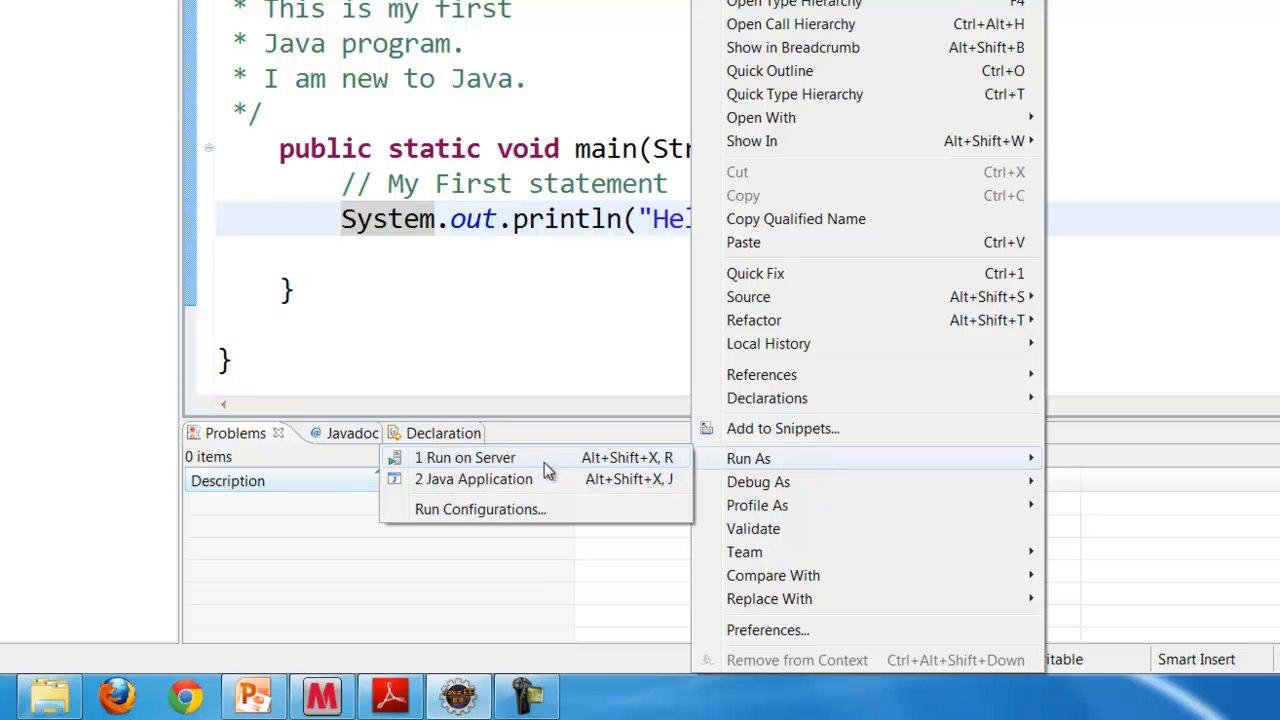
pyautogui.moveTo(500, 480)
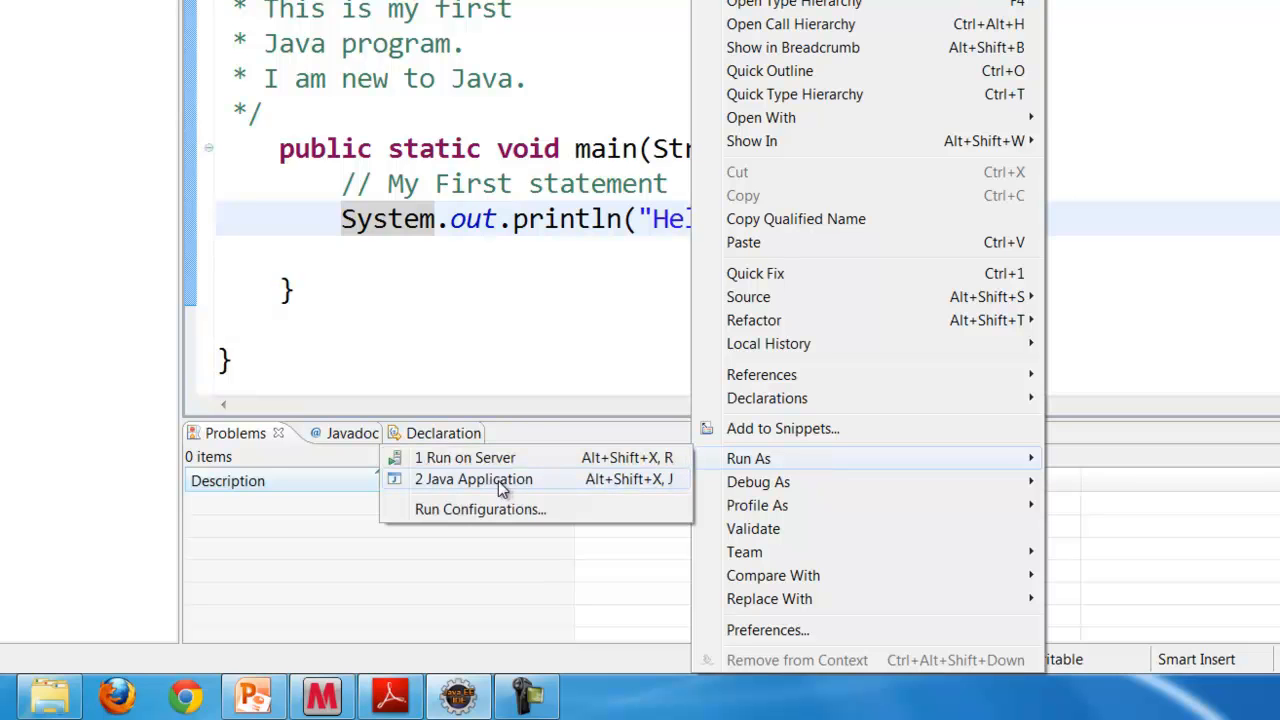
pyautogui.click(472, 480)
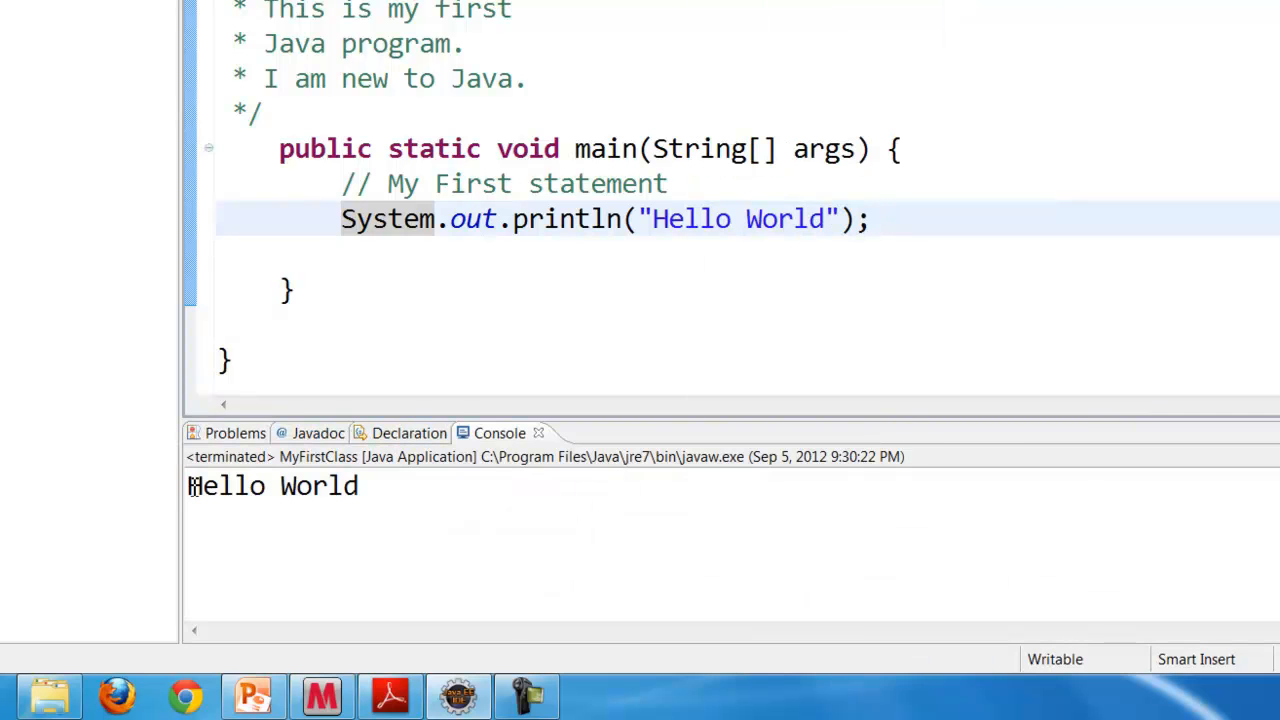